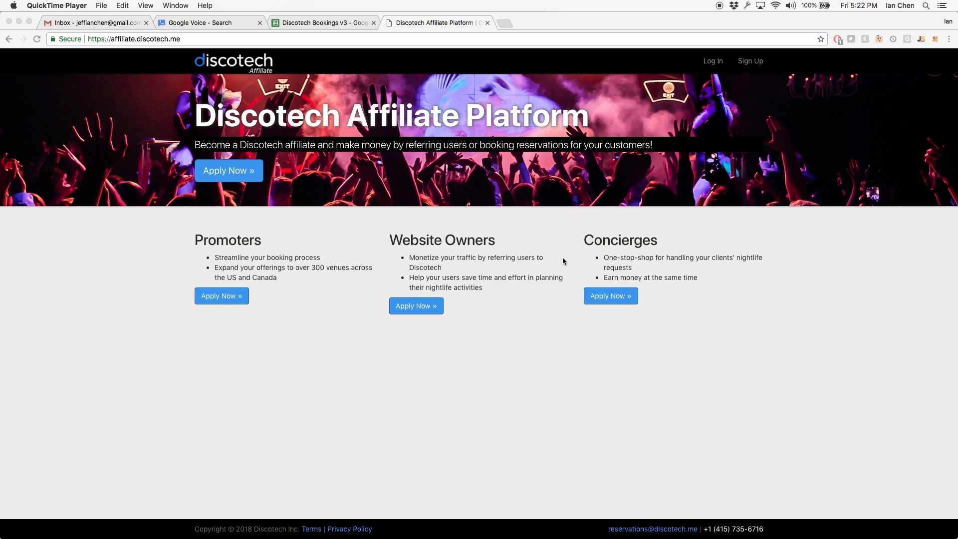
mouse_move(543, 232)
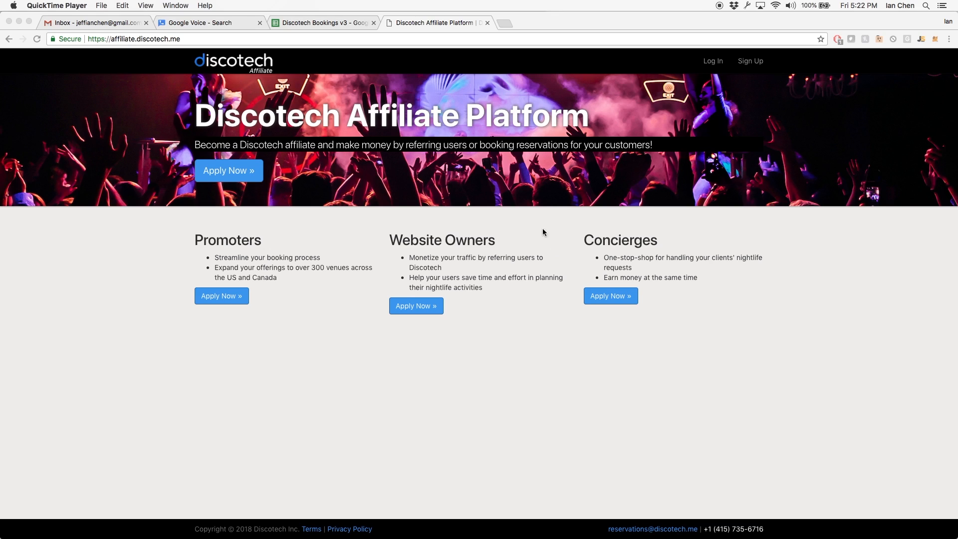
mouse_move(301, 249)
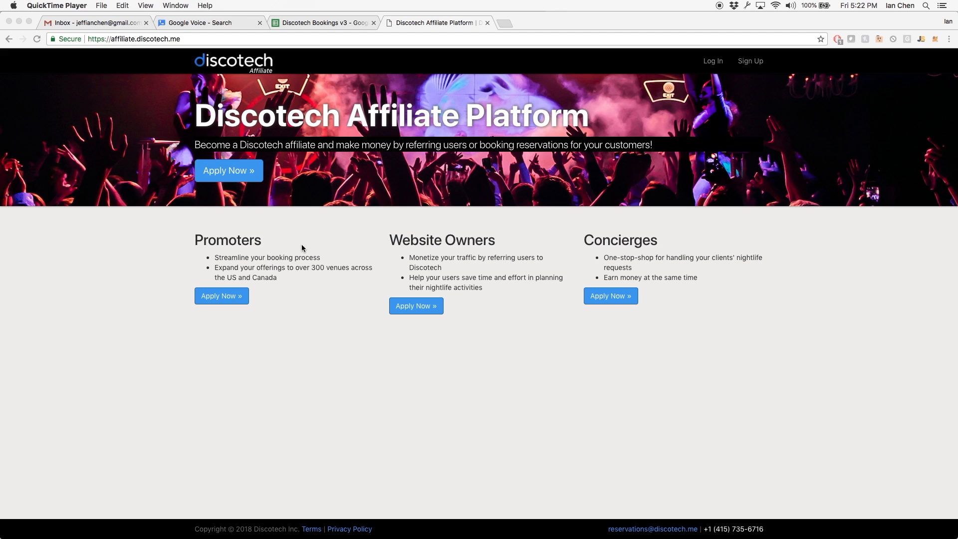
mouse_move(606, 255)
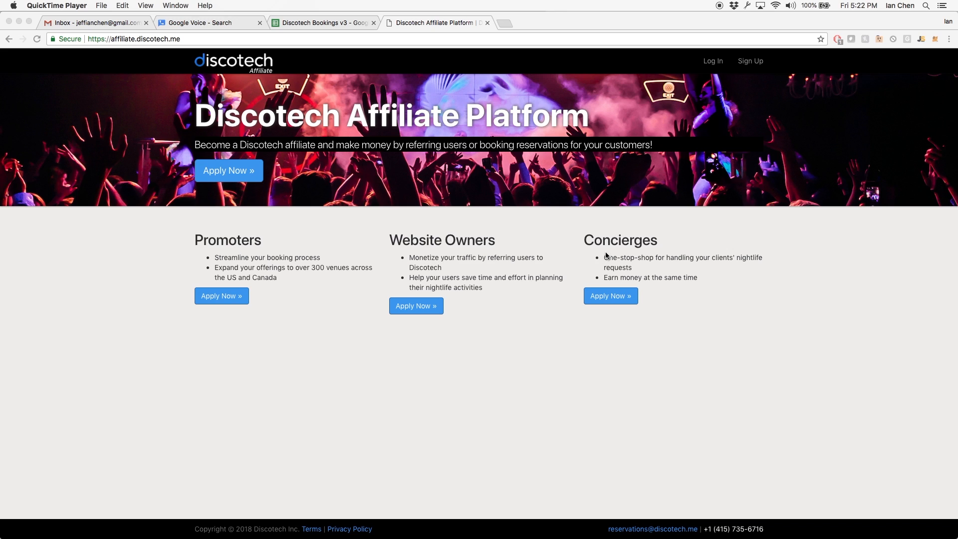
mouse_move(626, 260)
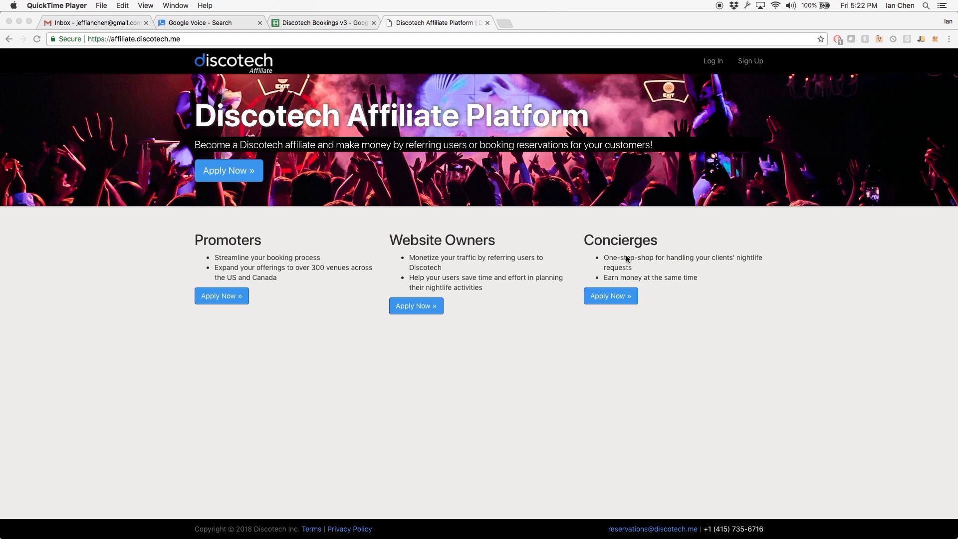
mouse_move(614, 260)
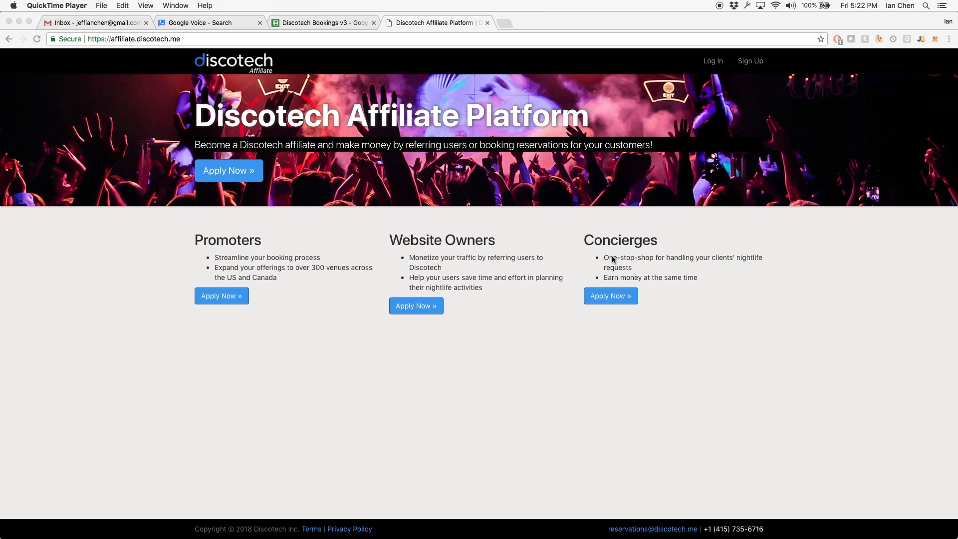
mouse_move(615, 255)
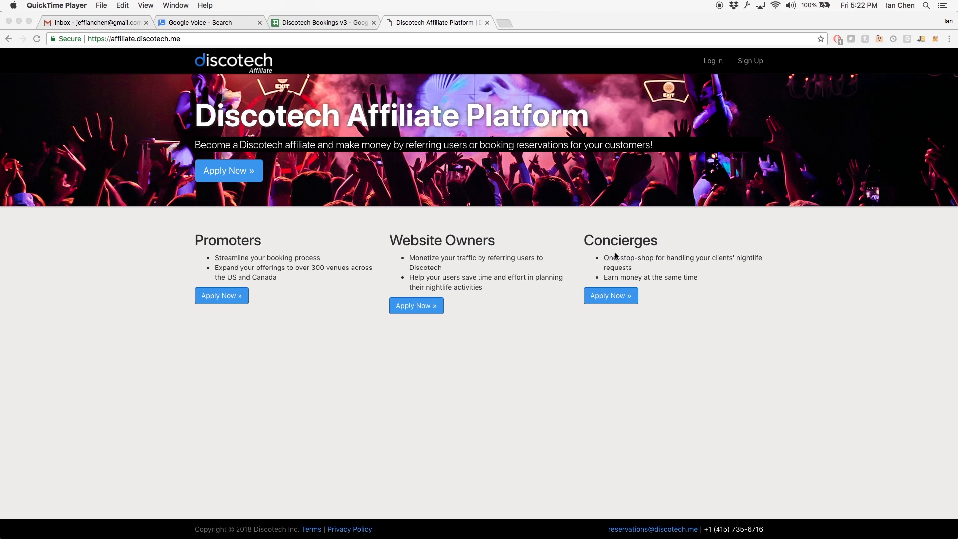
mouse_move(386, 274)
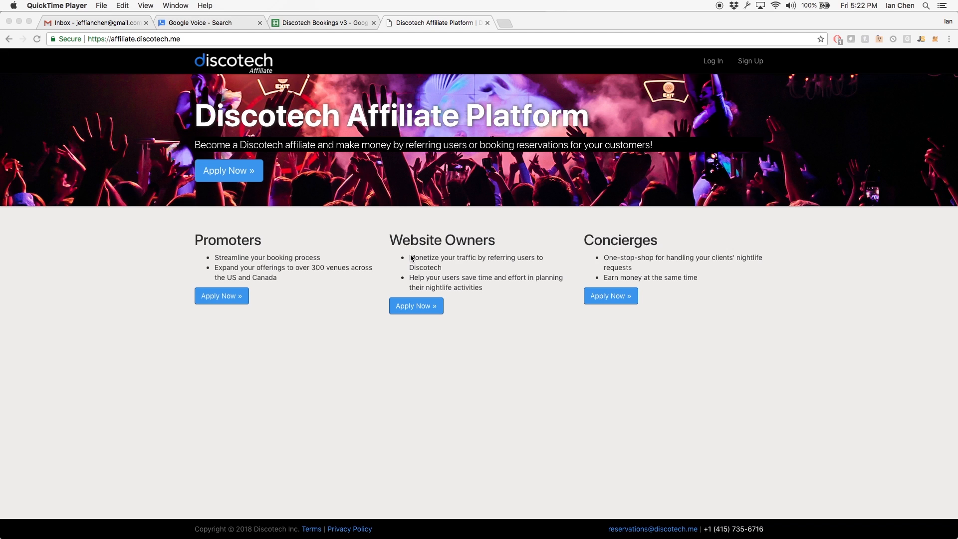
mouse_move(419, 244)
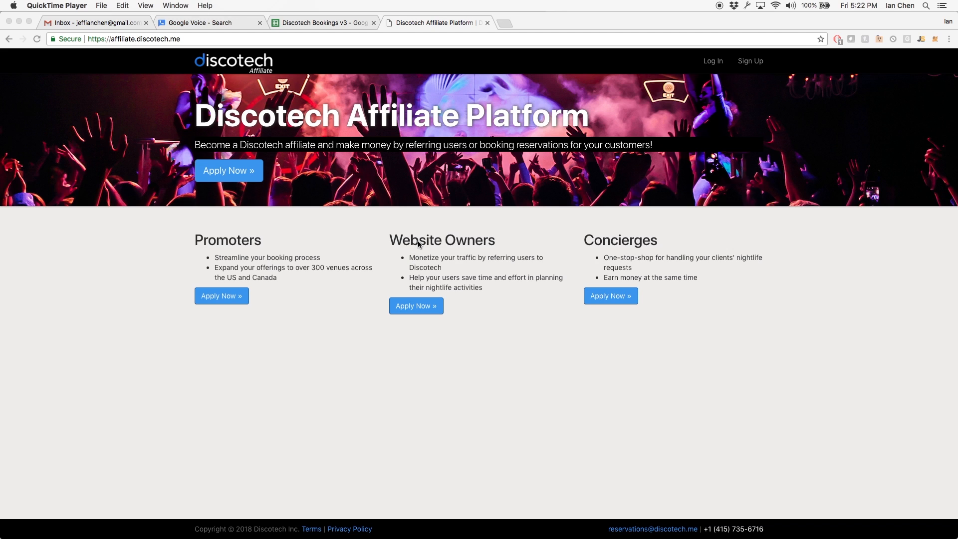
mouse_move(415, 208)
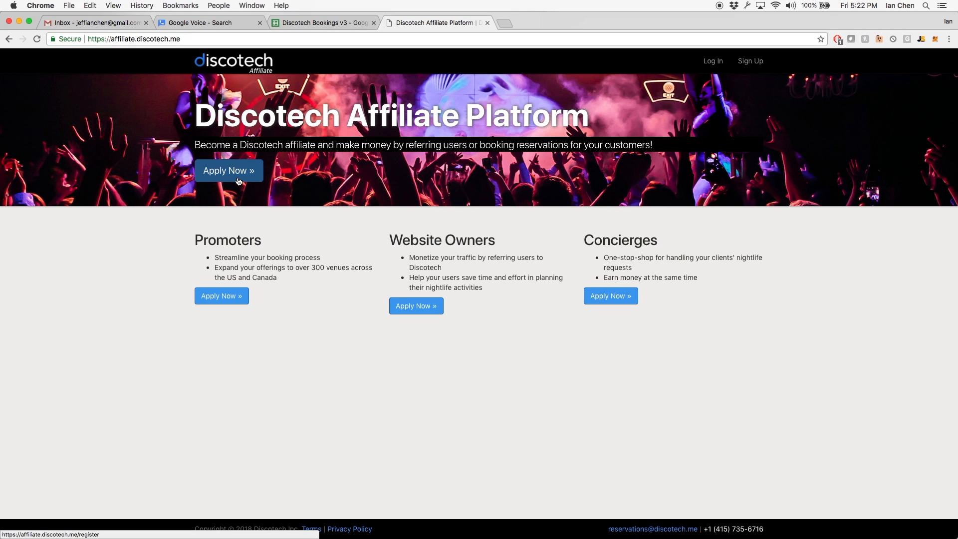
Log in to the affiliate account with the saved credentials, landing on Book An Event
click(229, 170)
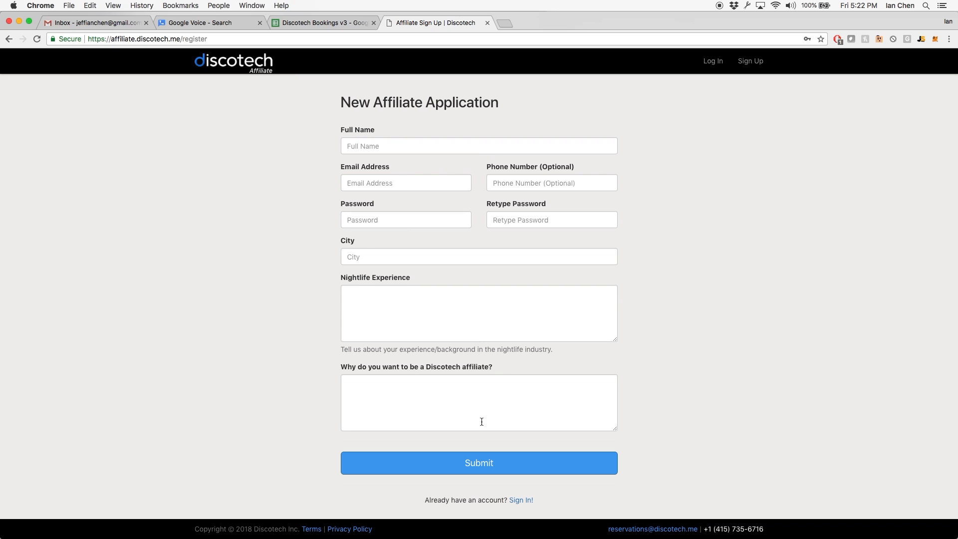
mouse_move(720, 334)
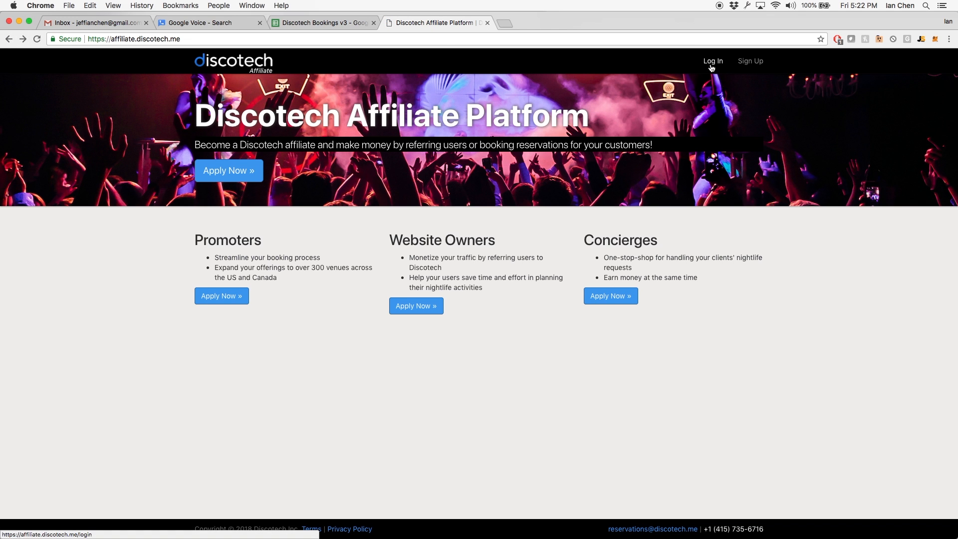
click(712, 60)
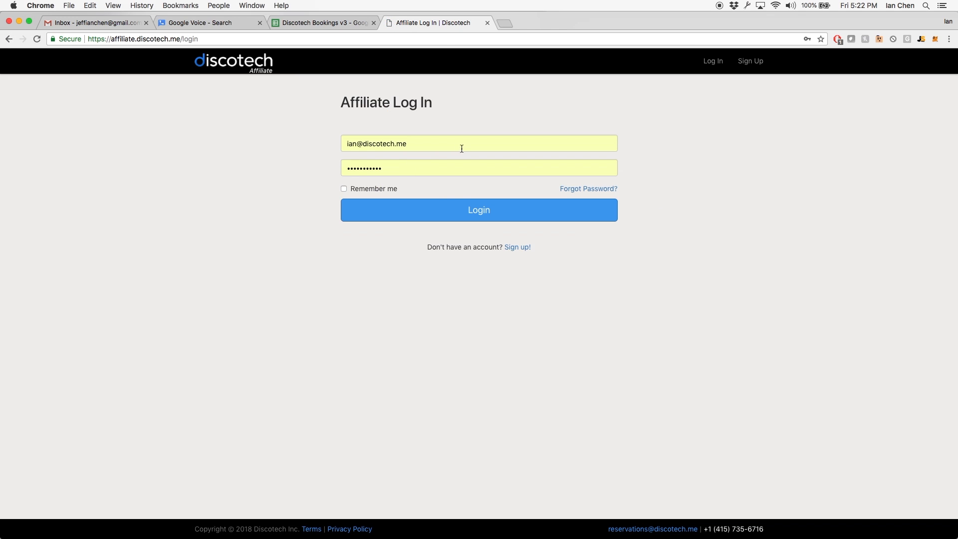
mouse_move(503, 186)
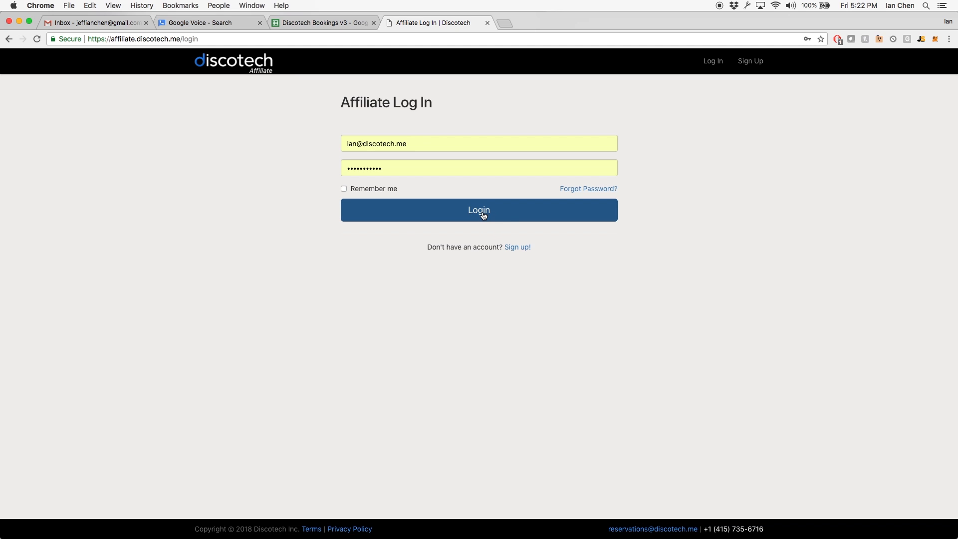
click(478, 210)
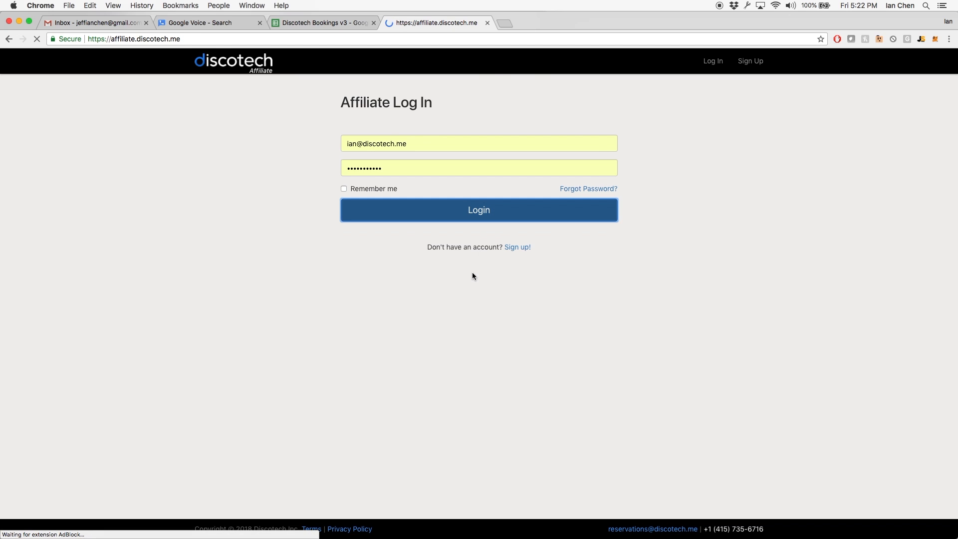
click(478, 210)
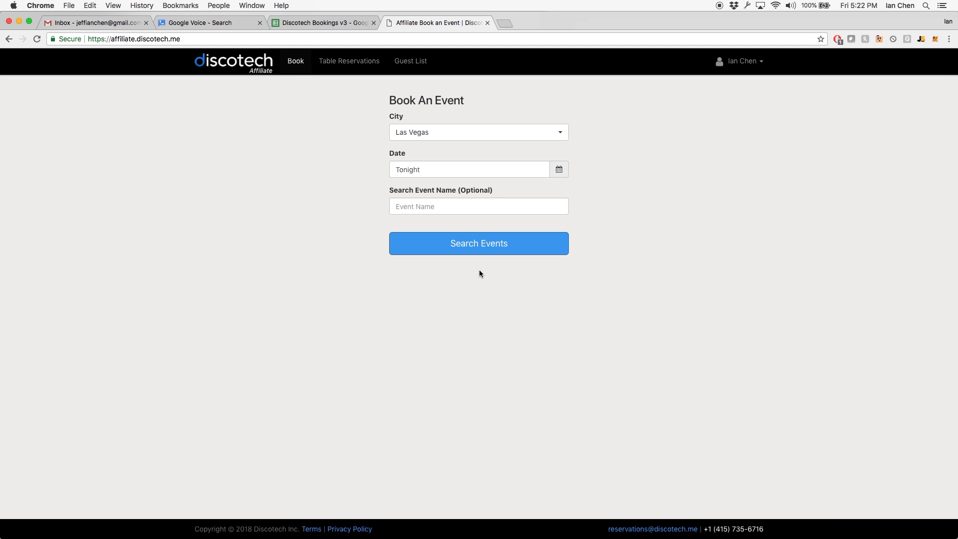
mouse_move(596, 206)
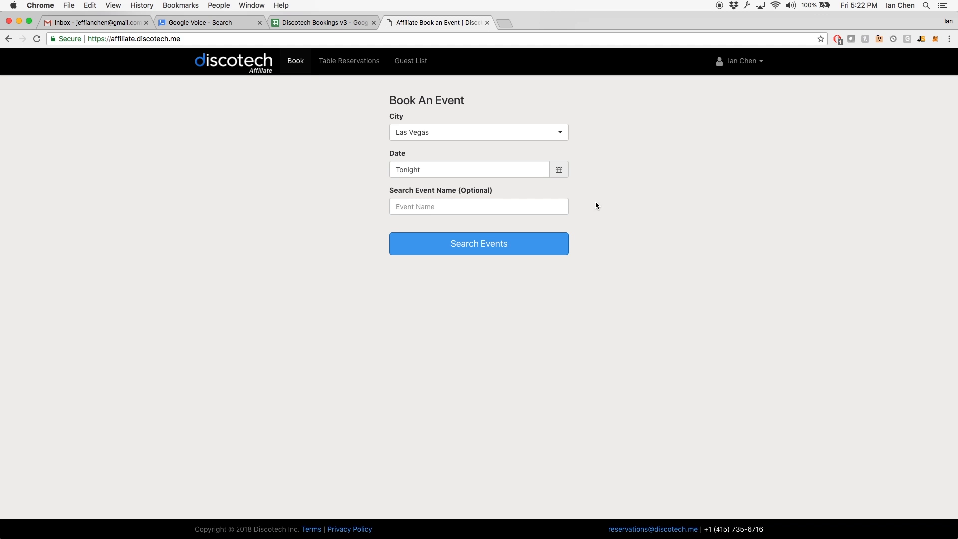
Search events with City Las Vegas and Date 06/15/2018
click(478, 132)
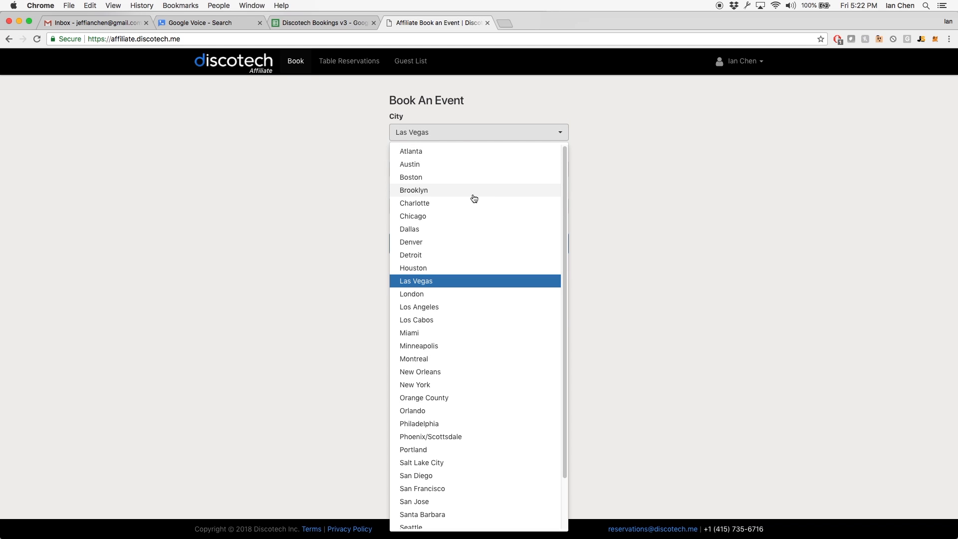
scroll(down, 3)
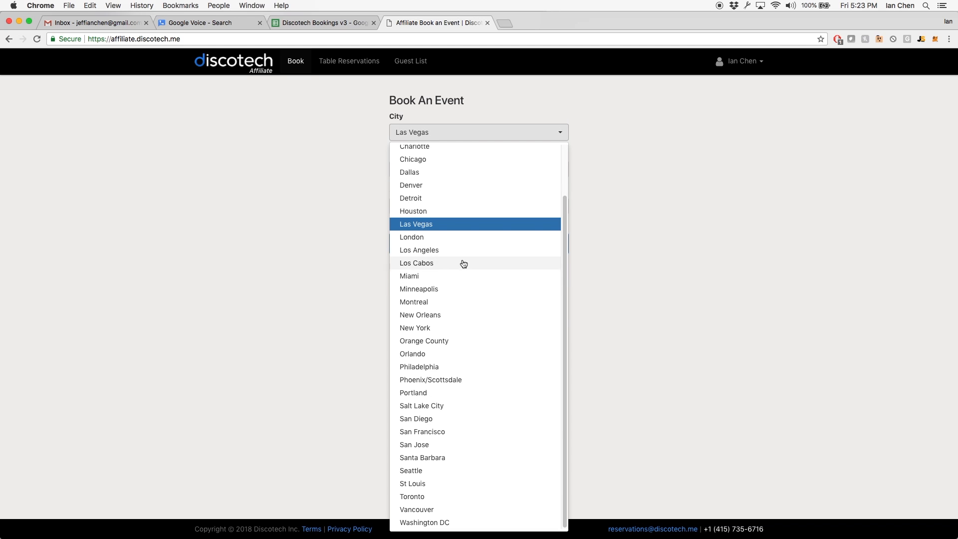
mouse_move(443, 212)
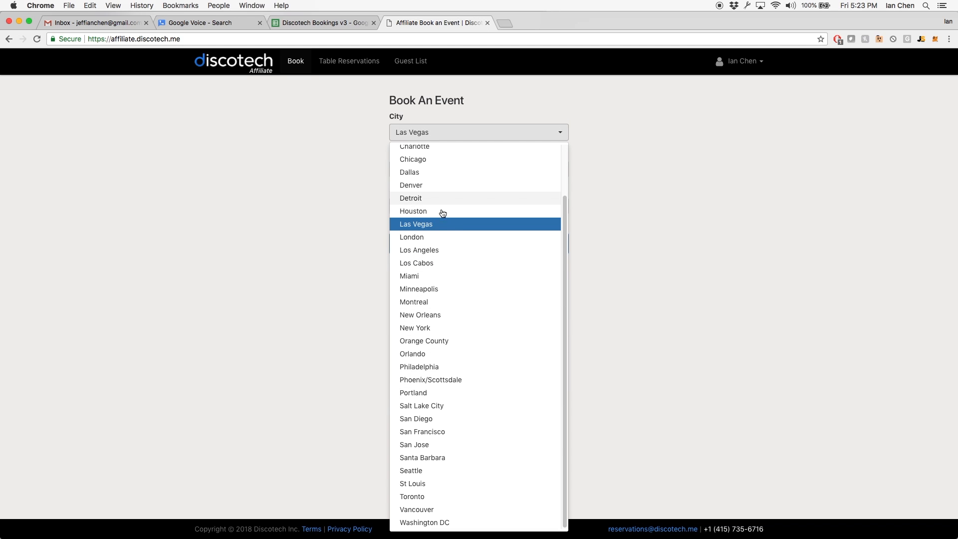
click(416, 224)
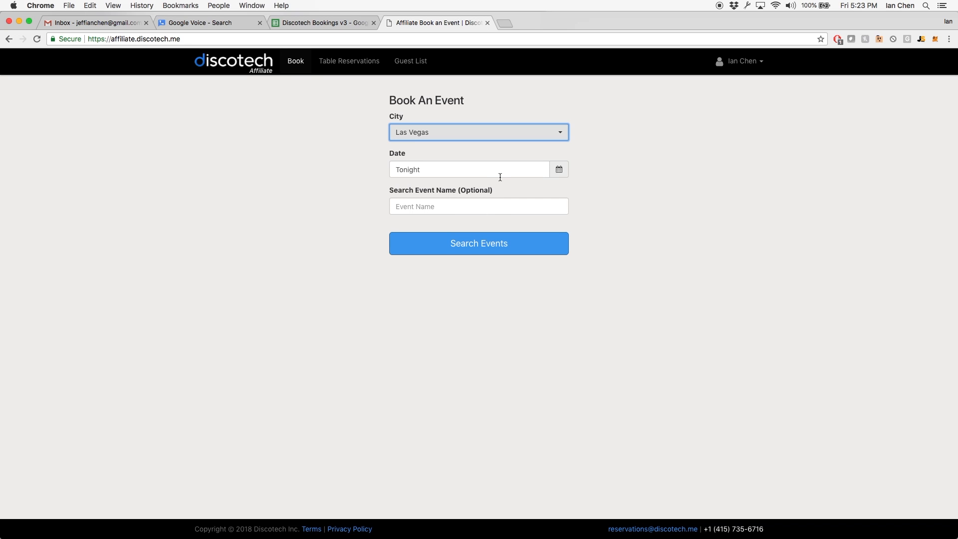
click(558, 169)
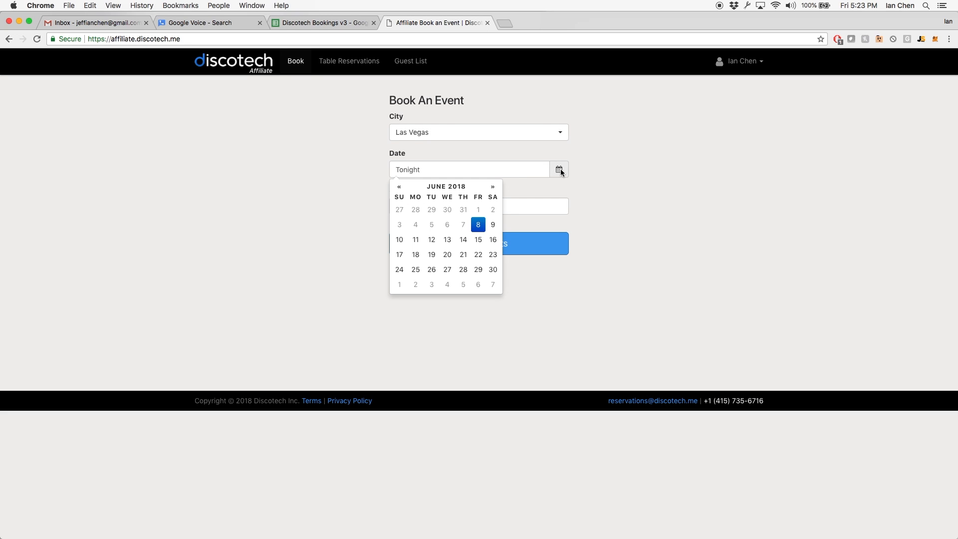
click(478, 239)
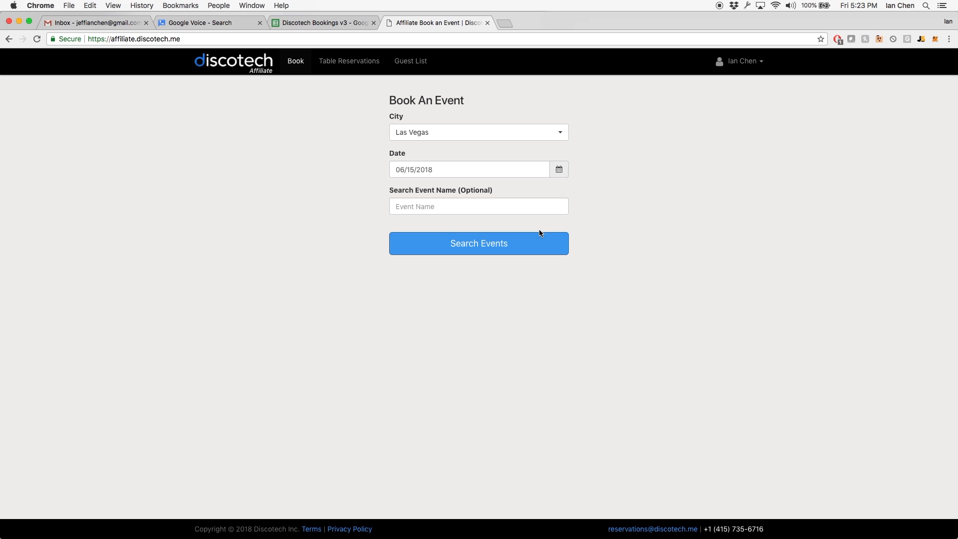
click(478, 244)
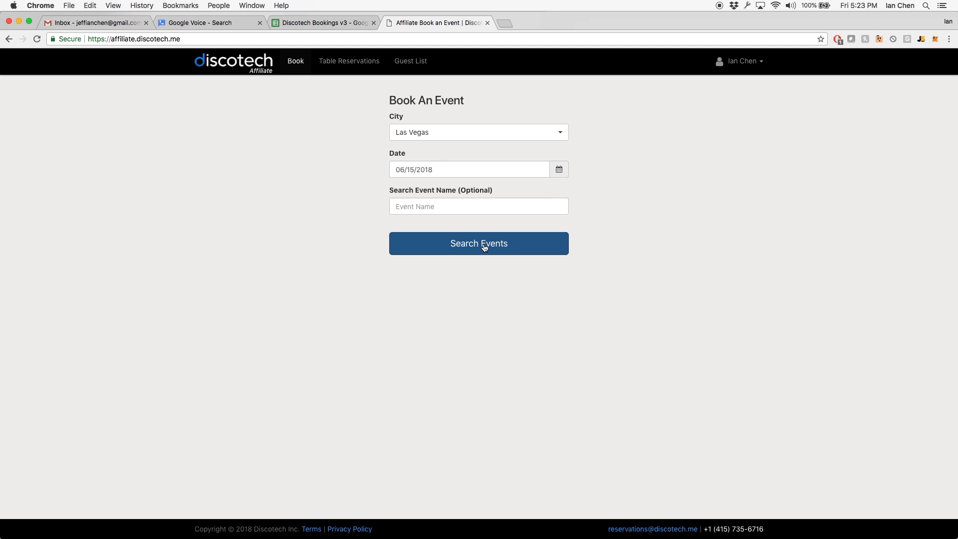
click(478, 243)
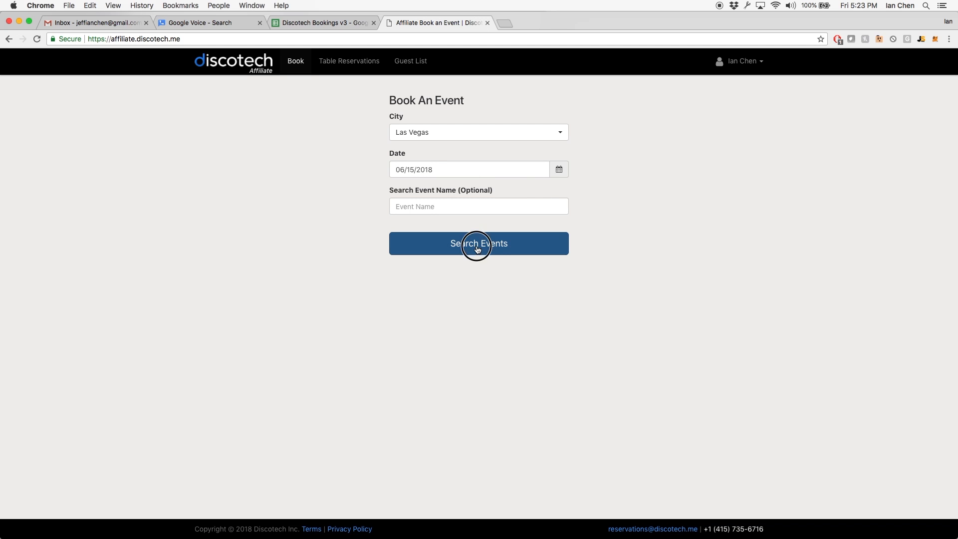
click(478, 243)
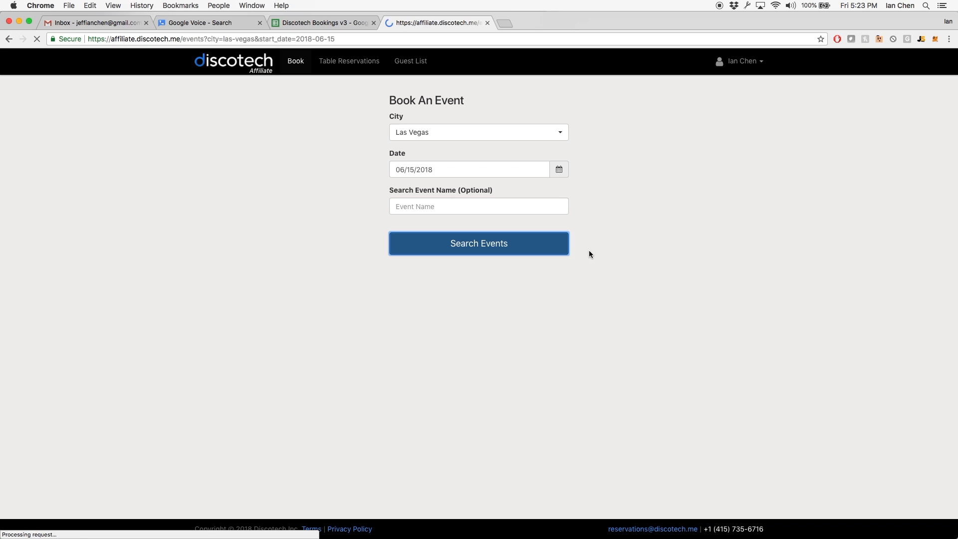
Load the Upcoming Events results listing 1540 Las Vegas events from June 15, 2018
click(478, 244)
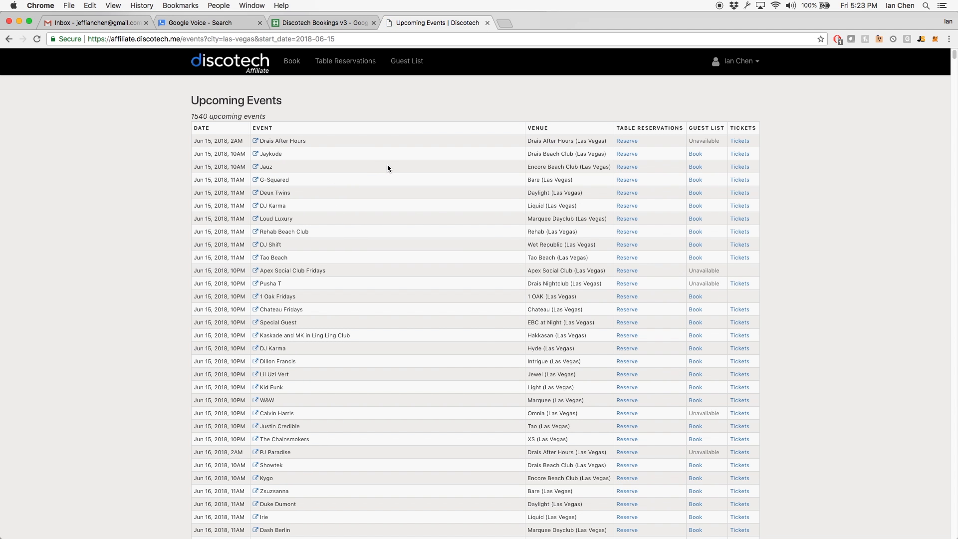
mouse_move(368, 173)
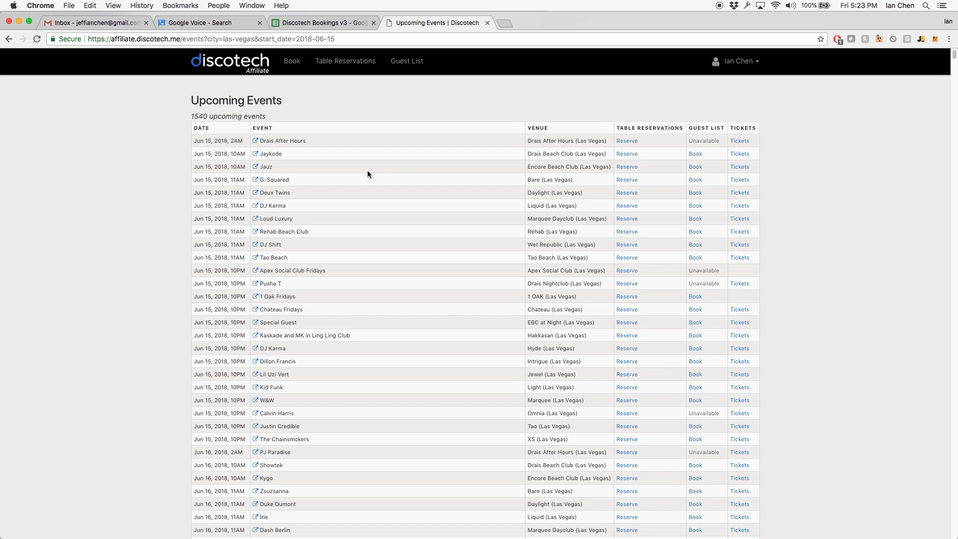
mouse_move(464, 145)
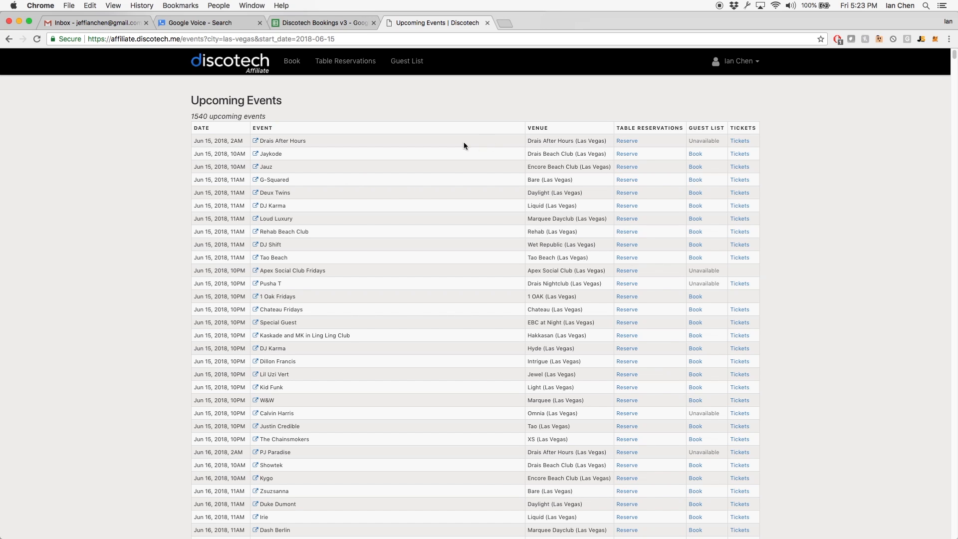
mouse_move(616, 96)
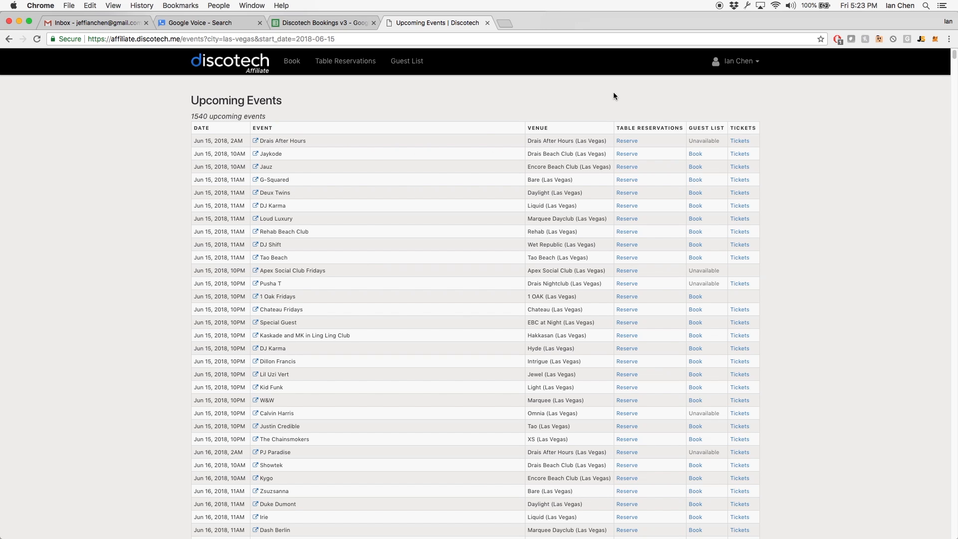
mouse_move(626, 141)
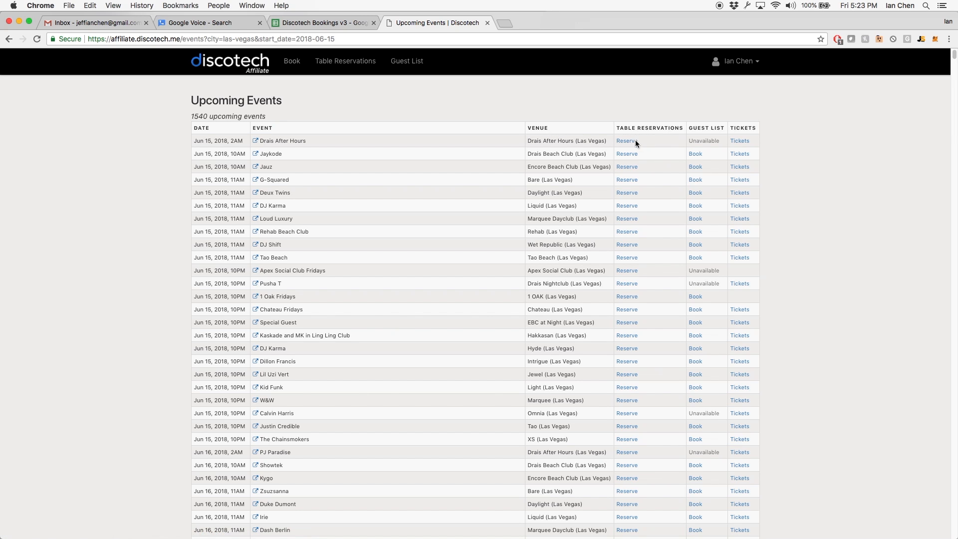
mouse_move(729, 212)
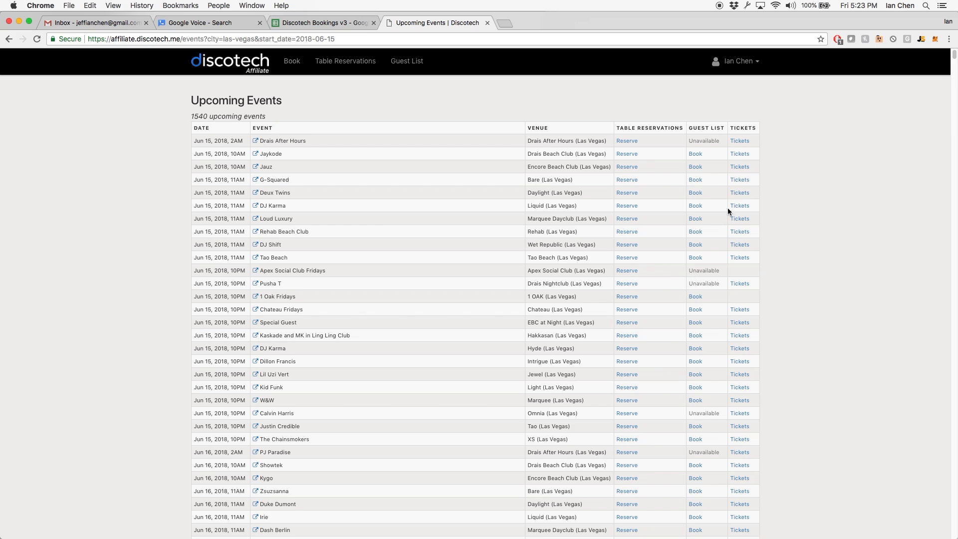
mouse_move(505, 277)
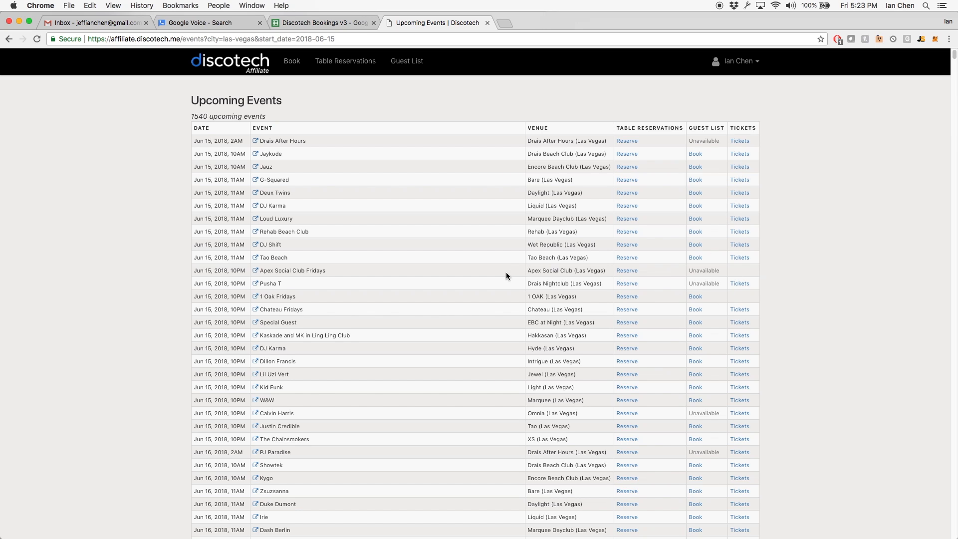
mouse_move(478, 258)
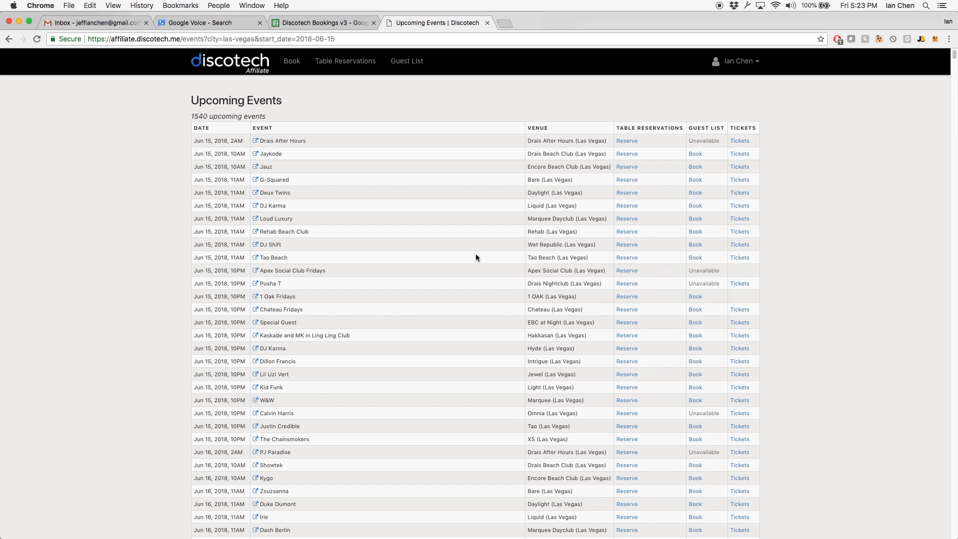
mouse_move(437, 248)
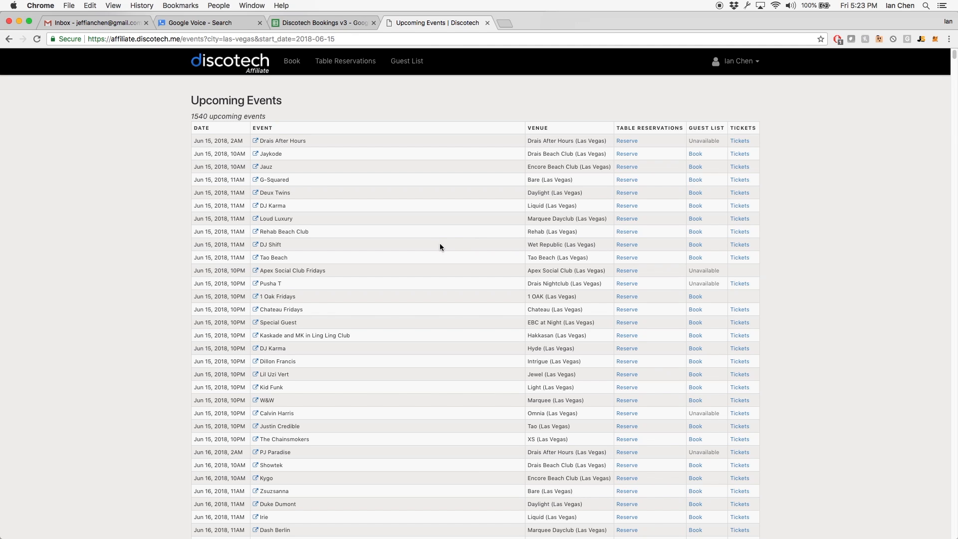
mouse_move(442, 248)
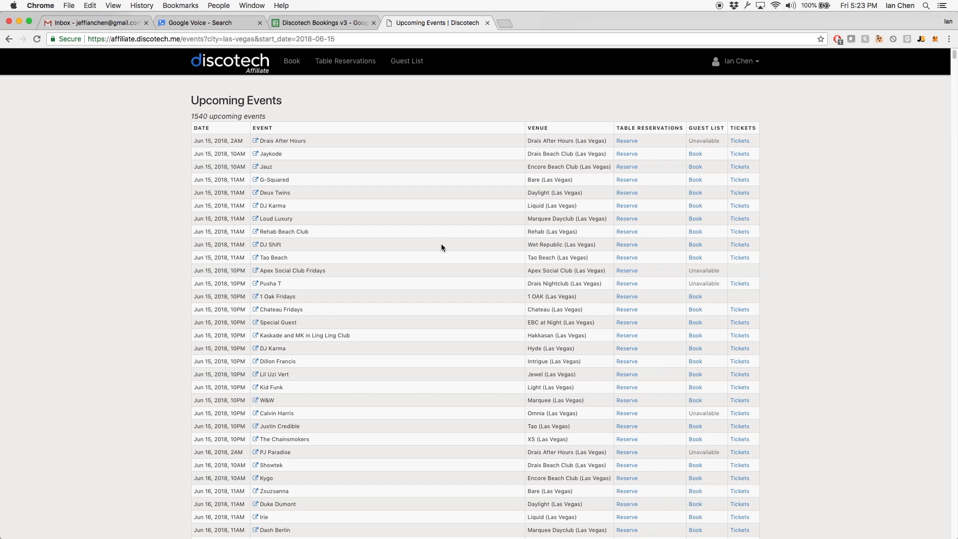
mouse_move(466, 251)
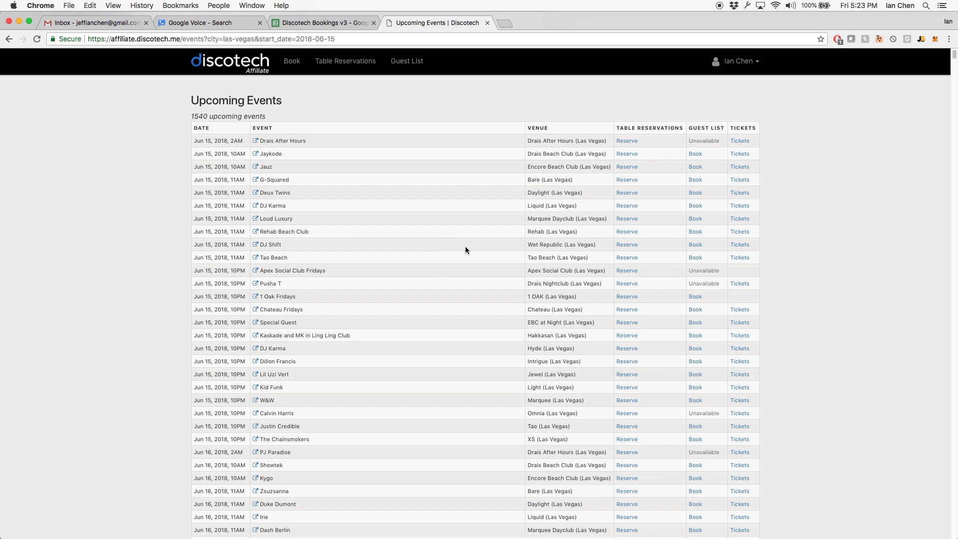
mouse_move(595, 316)
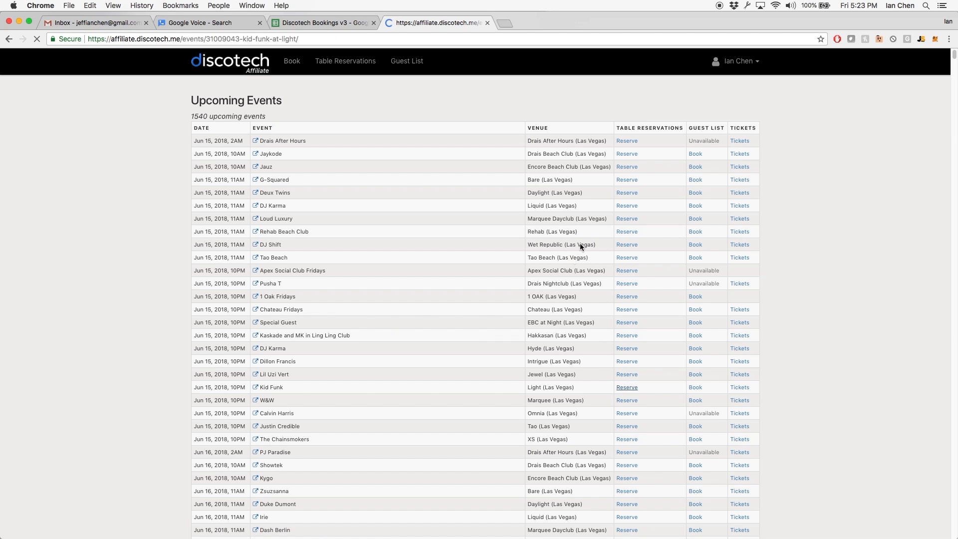
Review the Kid Funk at Light event page down to the Bottle Service table options
click(626, 387)
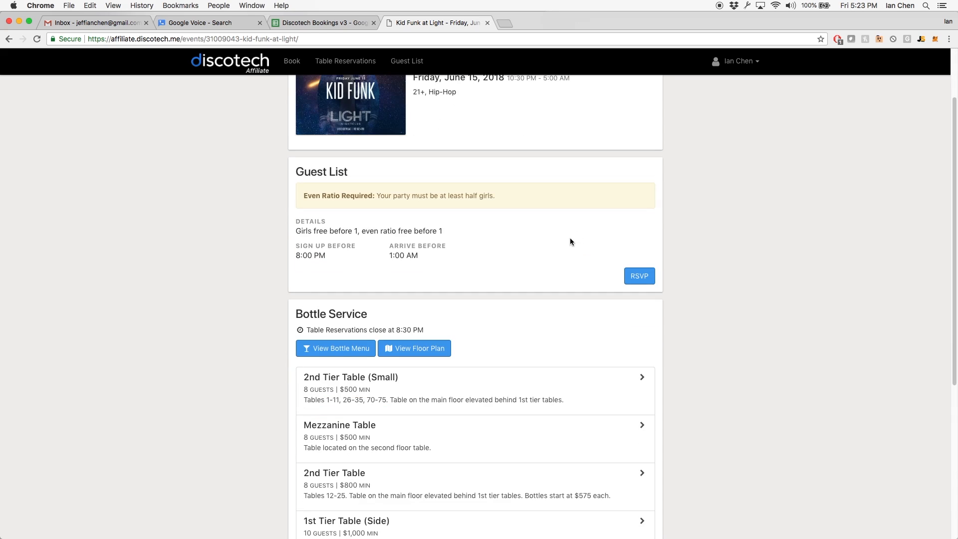
scroll(down, 3)
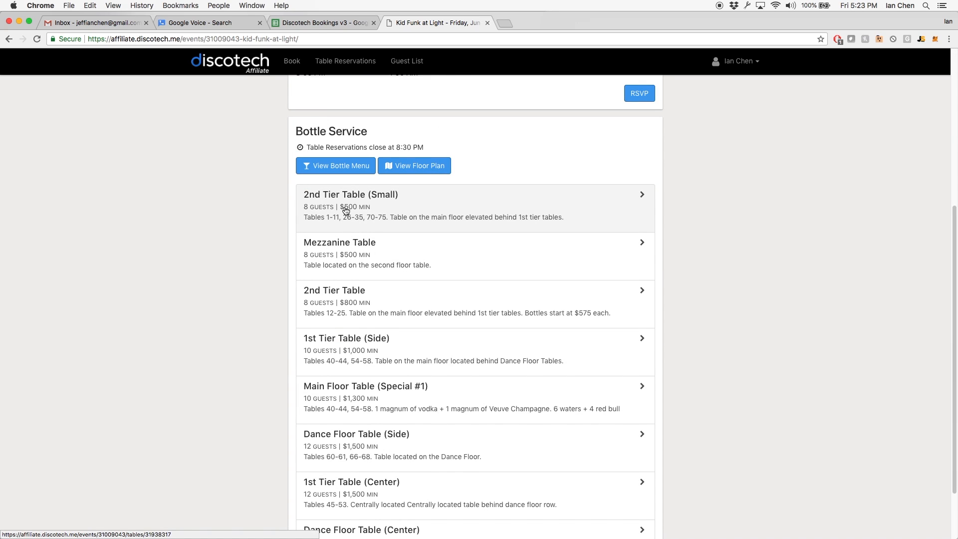
mouse_move(377, 295)
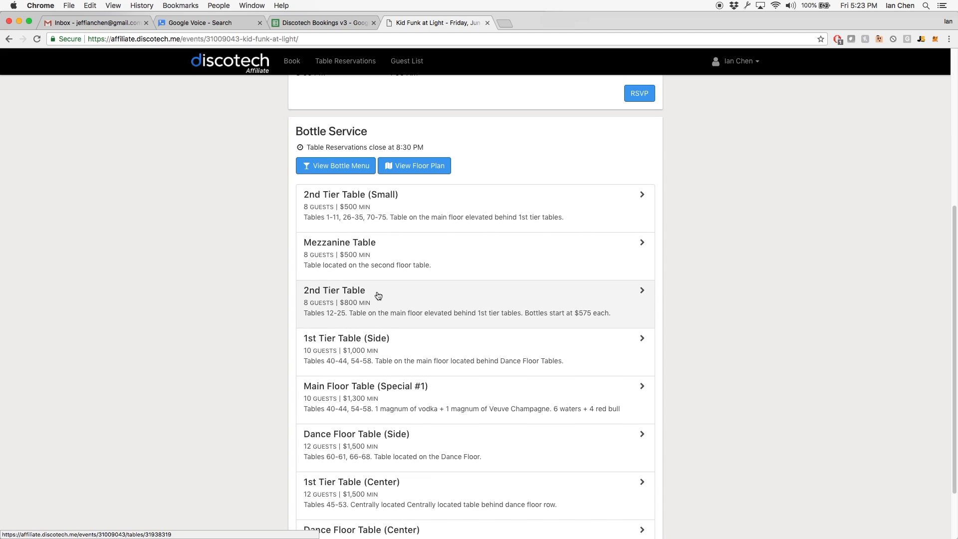
scroll(down, 3)
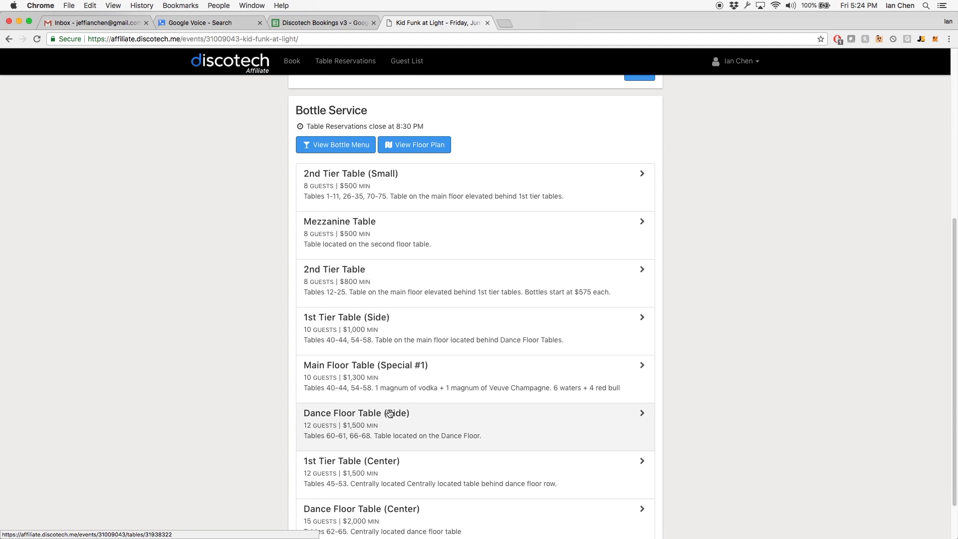
scroll(down, 3)
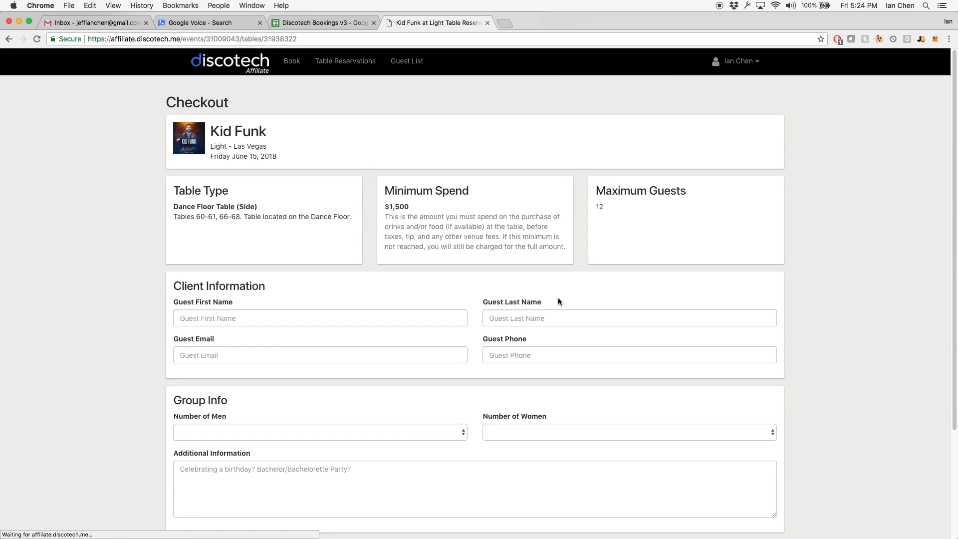
mouse_move(445, 279)
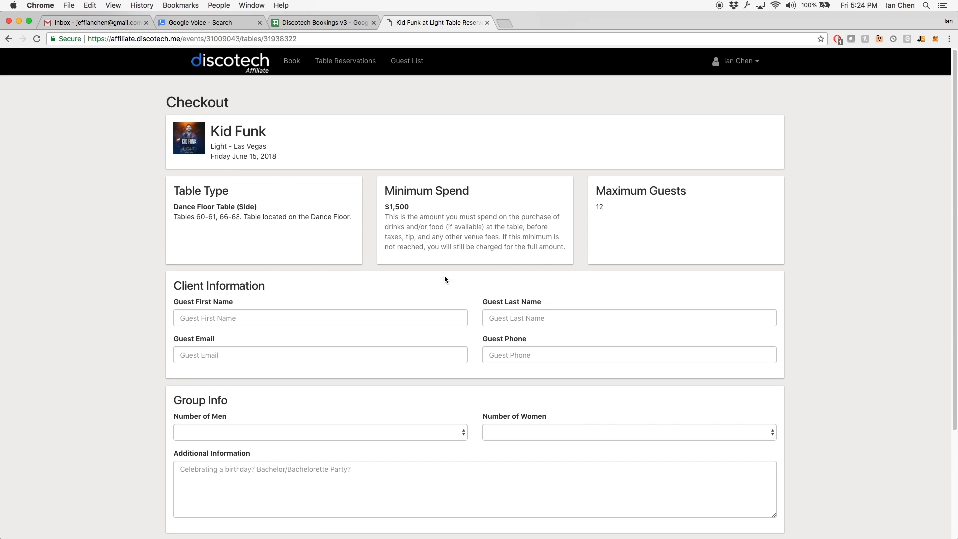
mouse_move(223, 148)
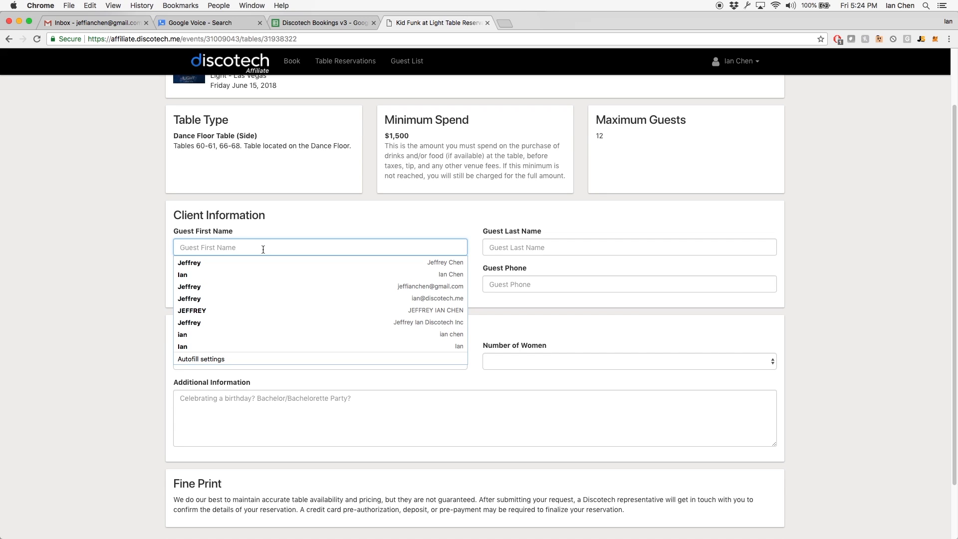
text(Doe)
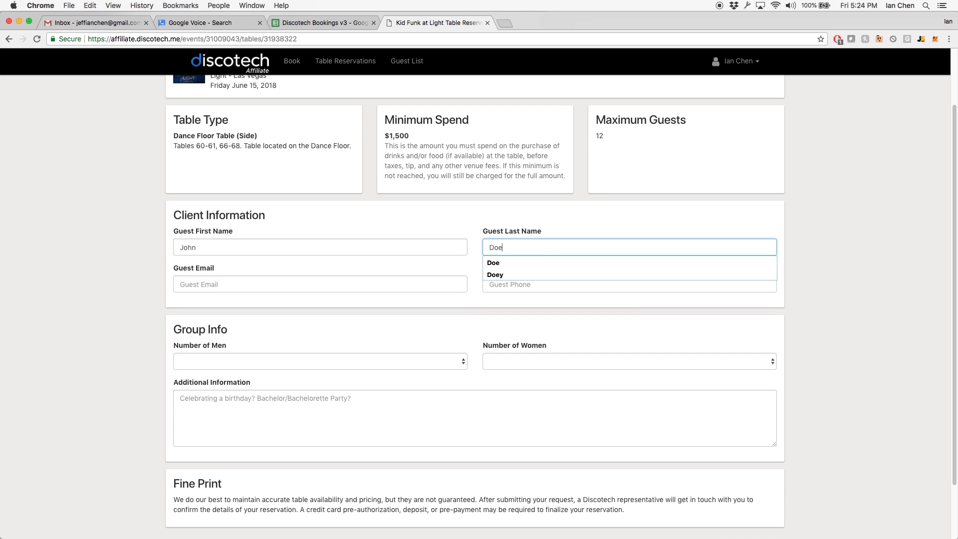
click(319, 284)
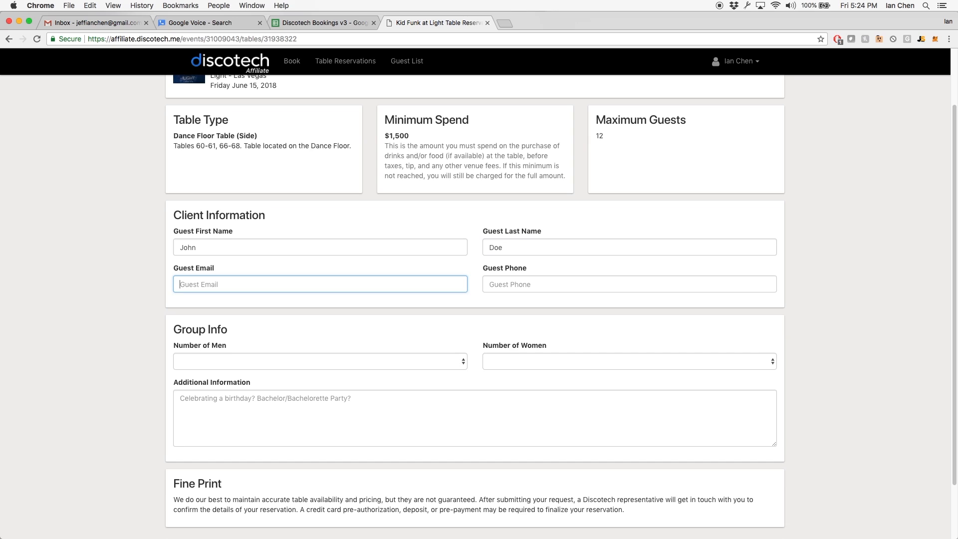
text(johndoe)
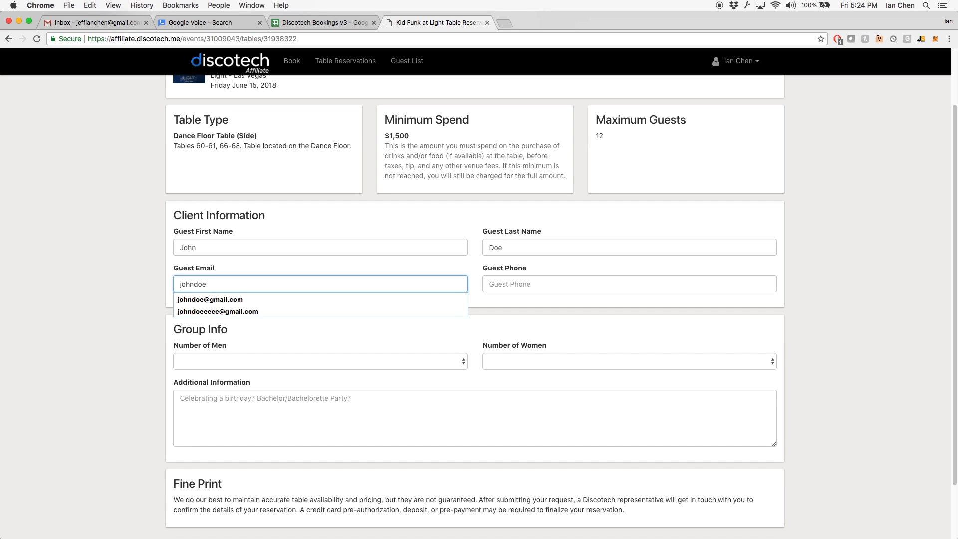
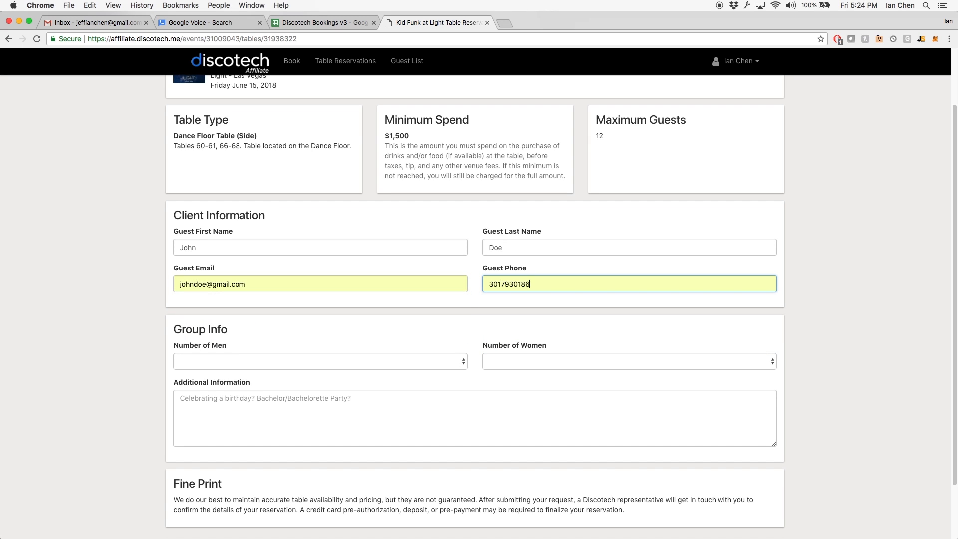
click(319, 361)
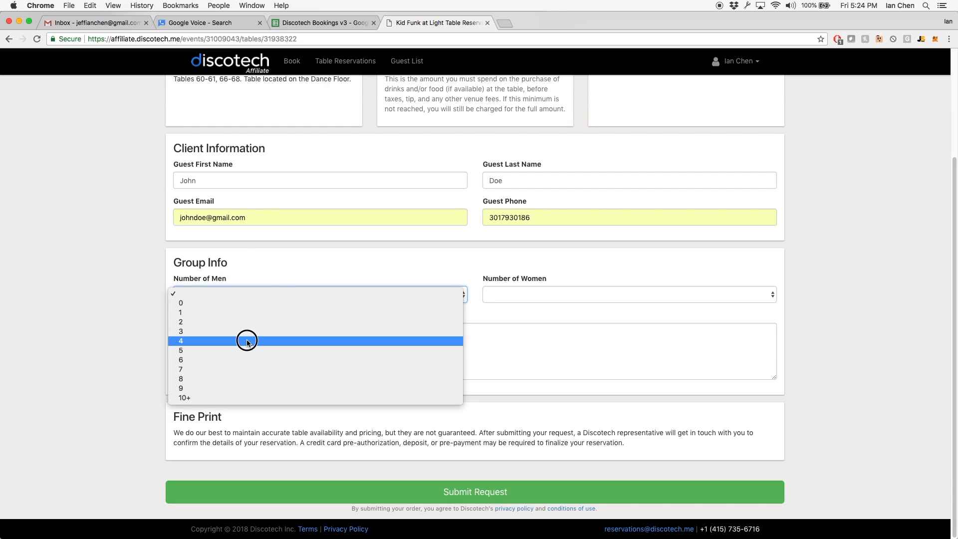
Set 6 women, add the note Demo and submit the table reservation request
click(181, 340)
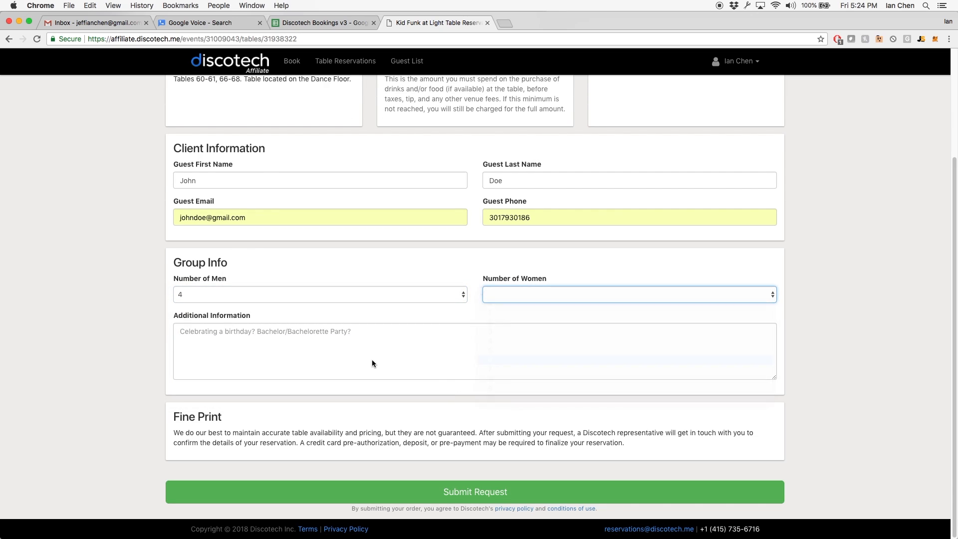
click(628, 294)
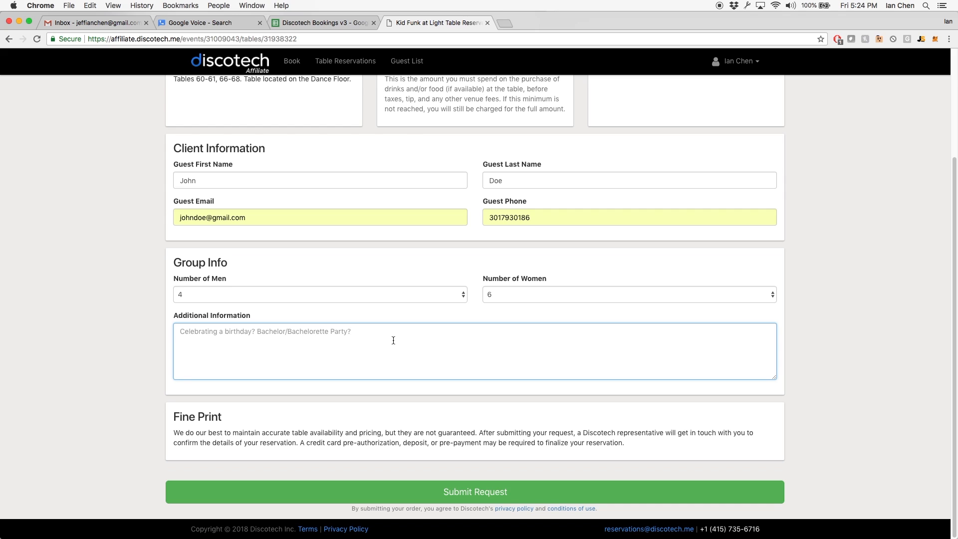
text(Demo)
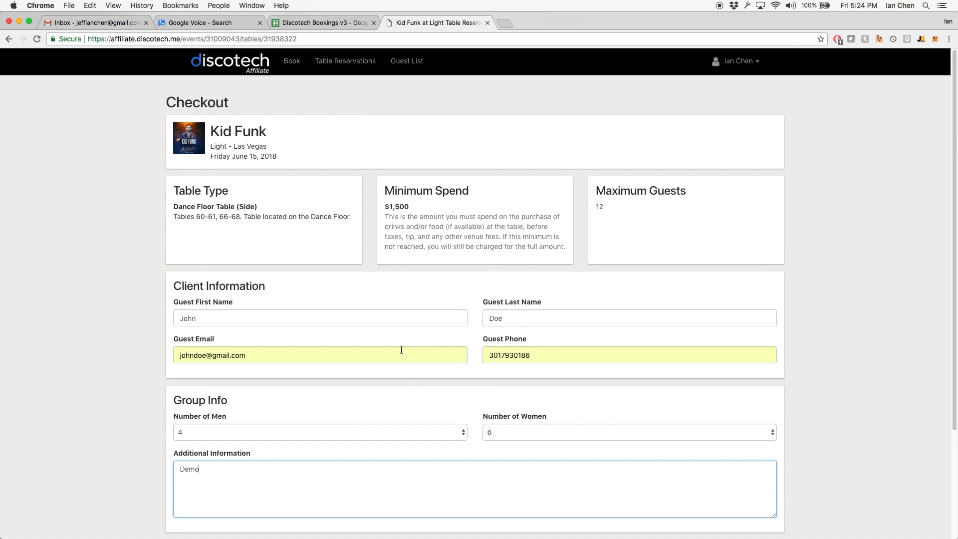
scroll(down, 3)
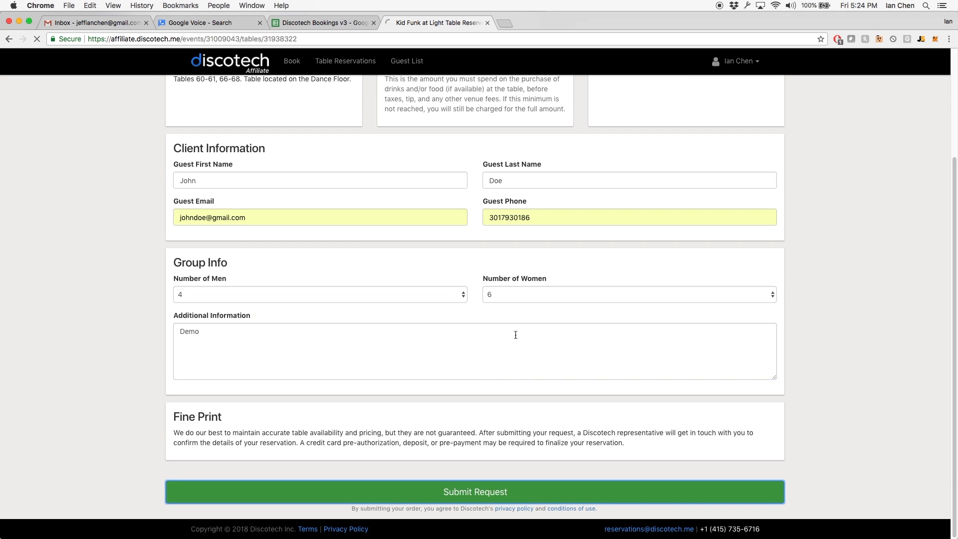
click(475, 492)
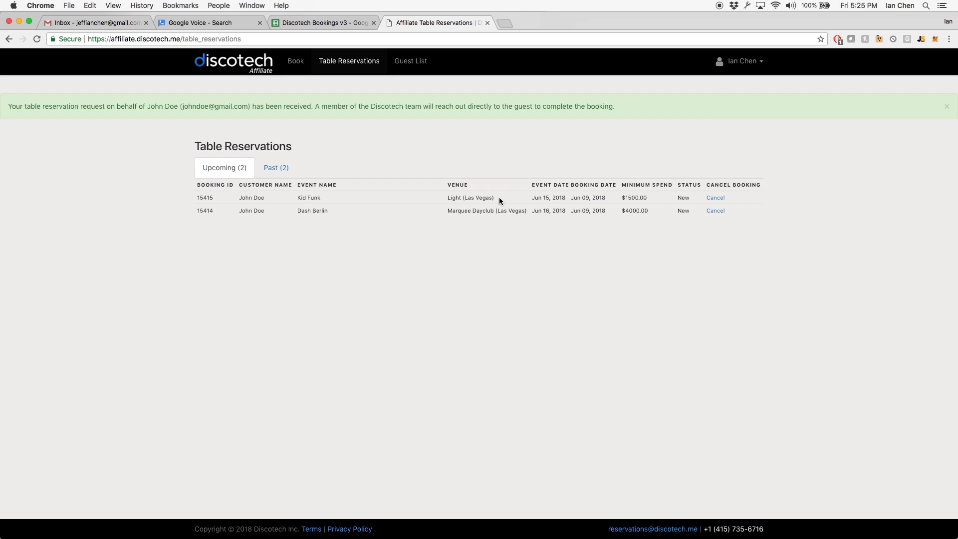
mouse_move(496, 201)
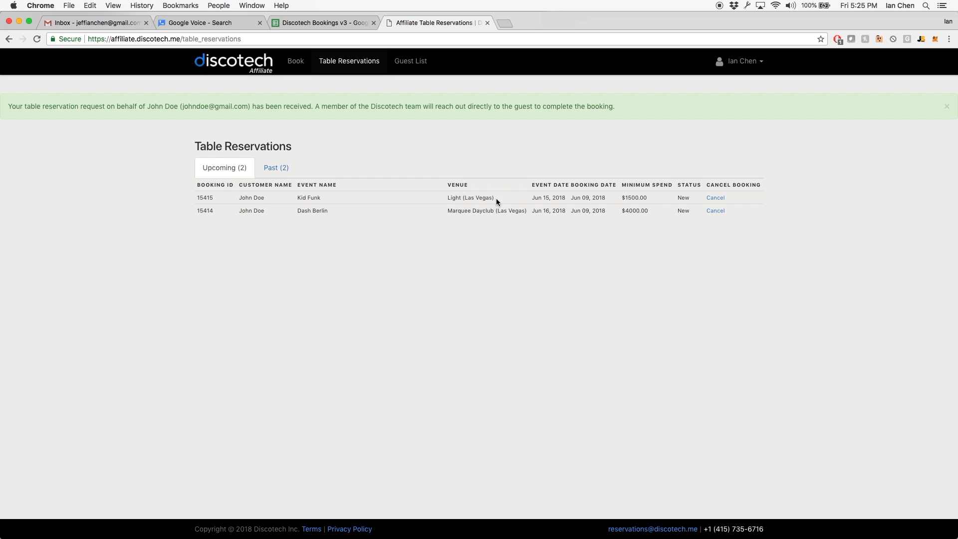
mouse_move(705, 203)
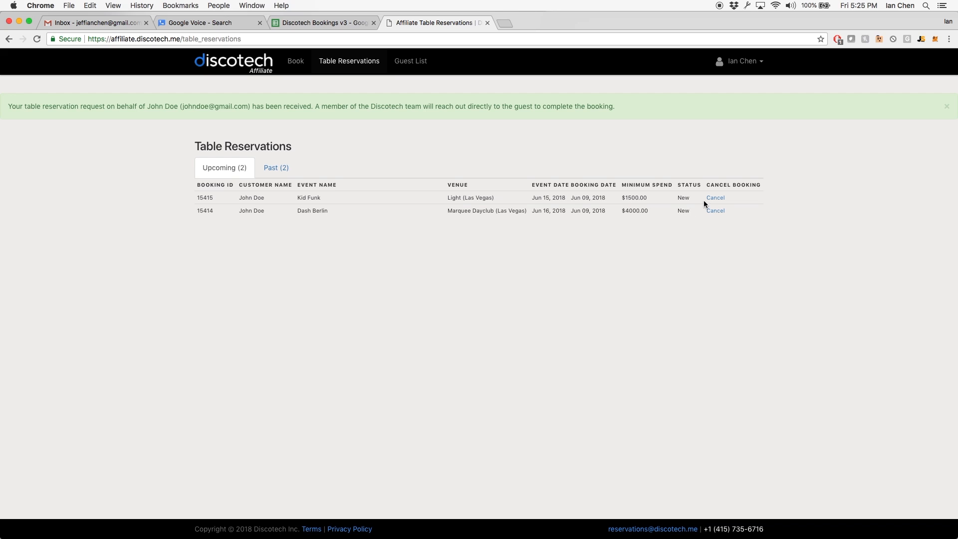
mouse_move(715, 197)
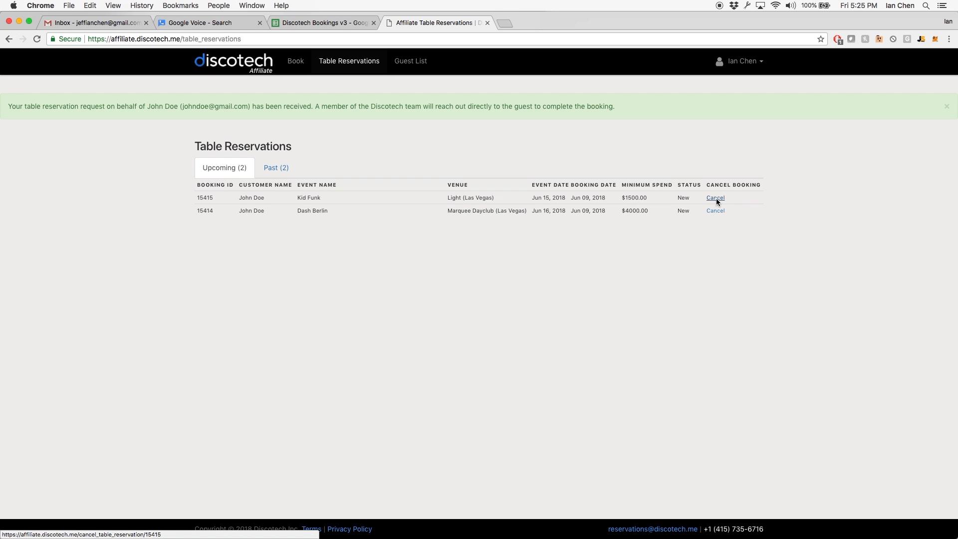
mouse_move(693, 184)
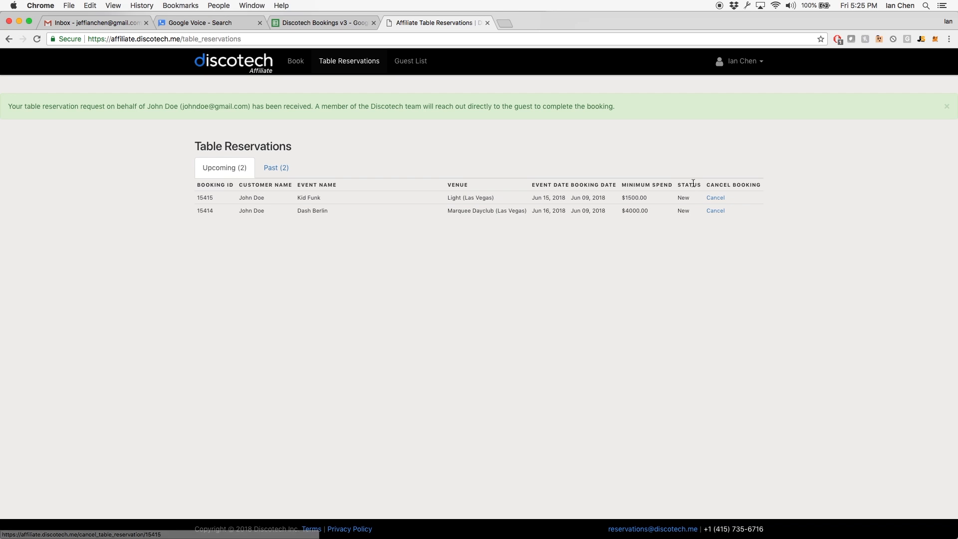
mouse_move(690, 214)
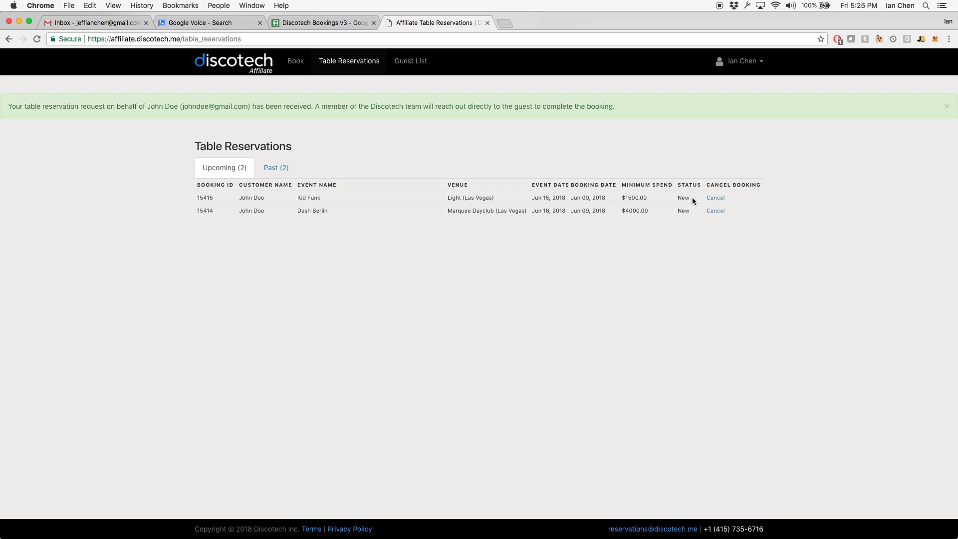
mouse_move(671, 204)
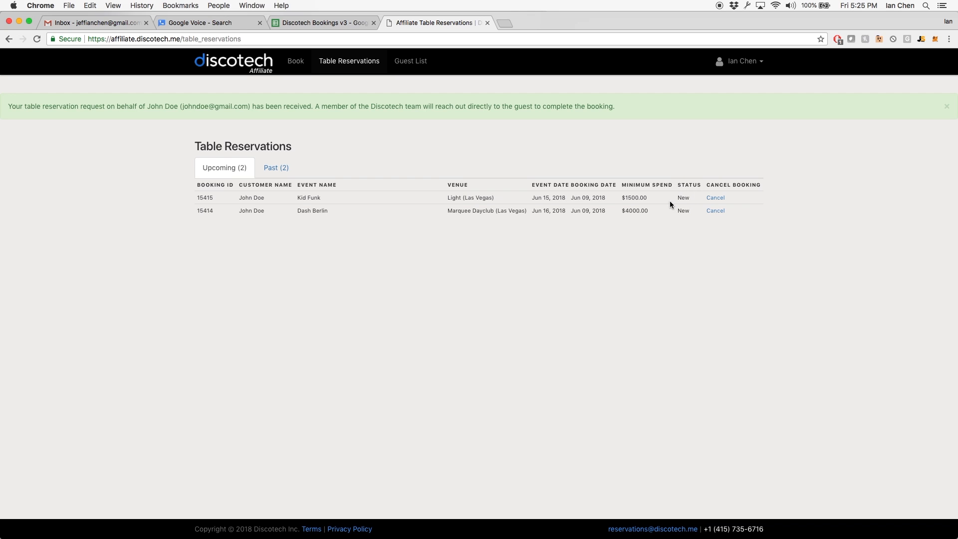
mouse_move(349, 60)
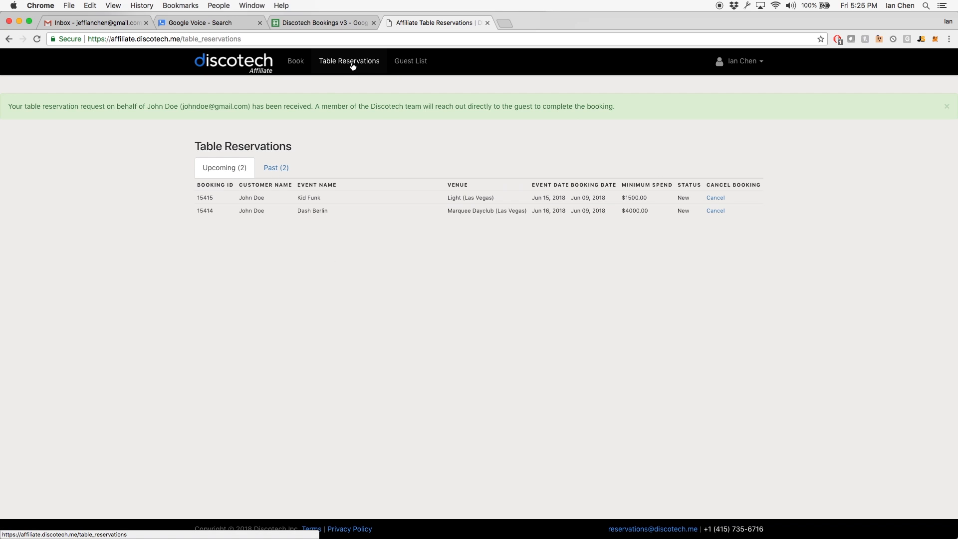
mouse_move(295, 60)
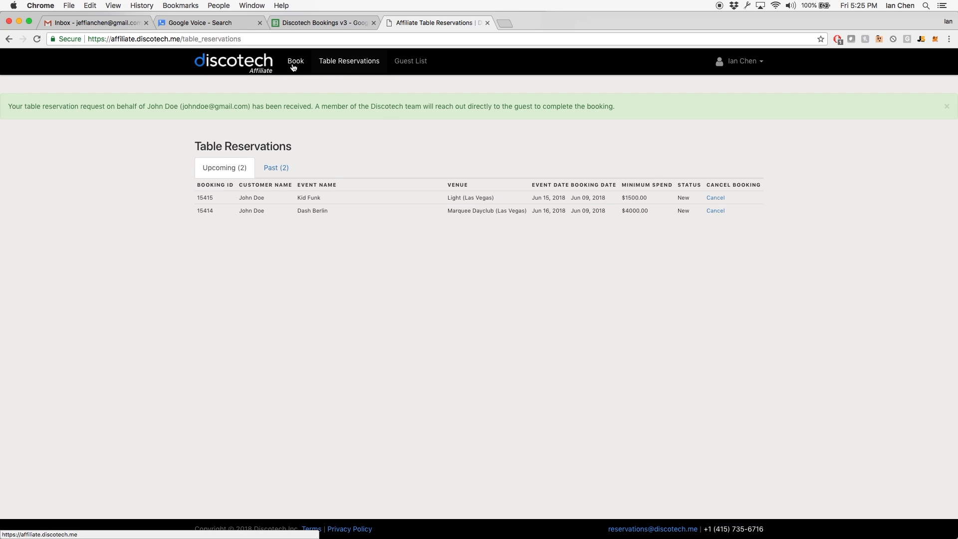
Return to the Book An Event page from the Table Reservations list
click(296, 61)
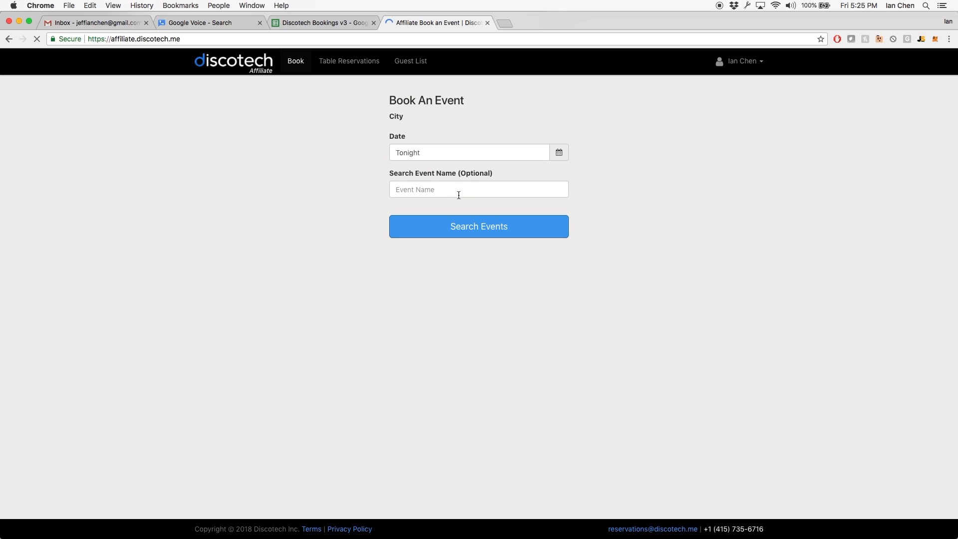
Search Las Vegas events for Calvin Harris, listing 23 upcoming events
click(478, 206)
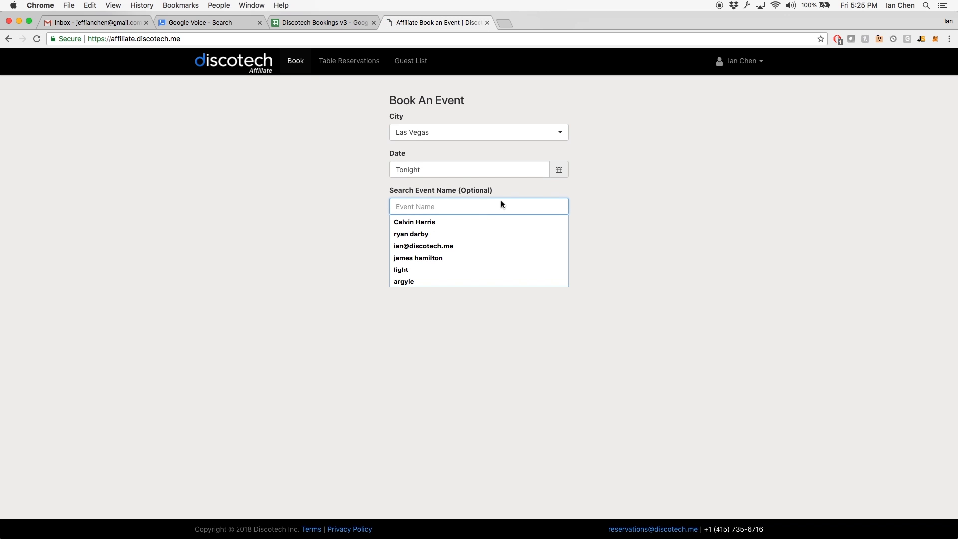
click(414, 221)
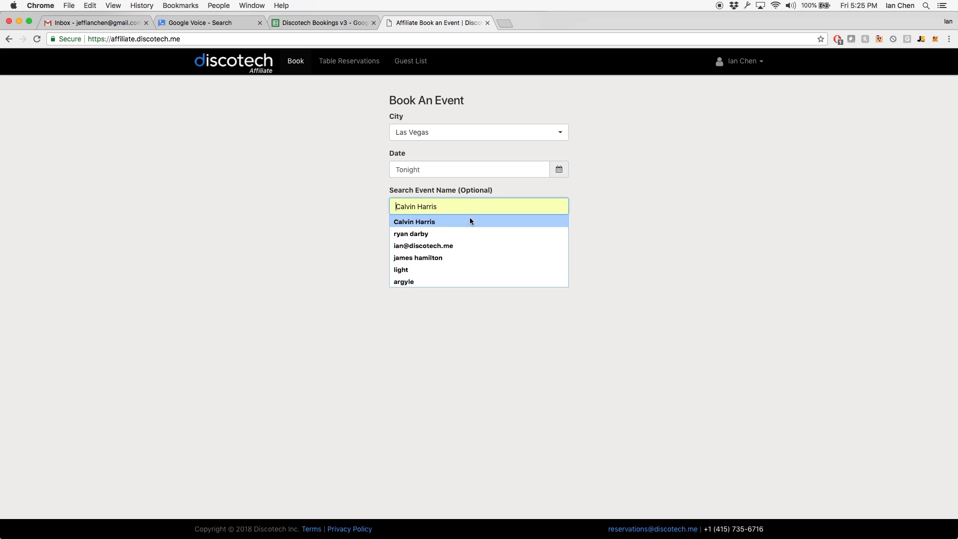
click(414, 222)
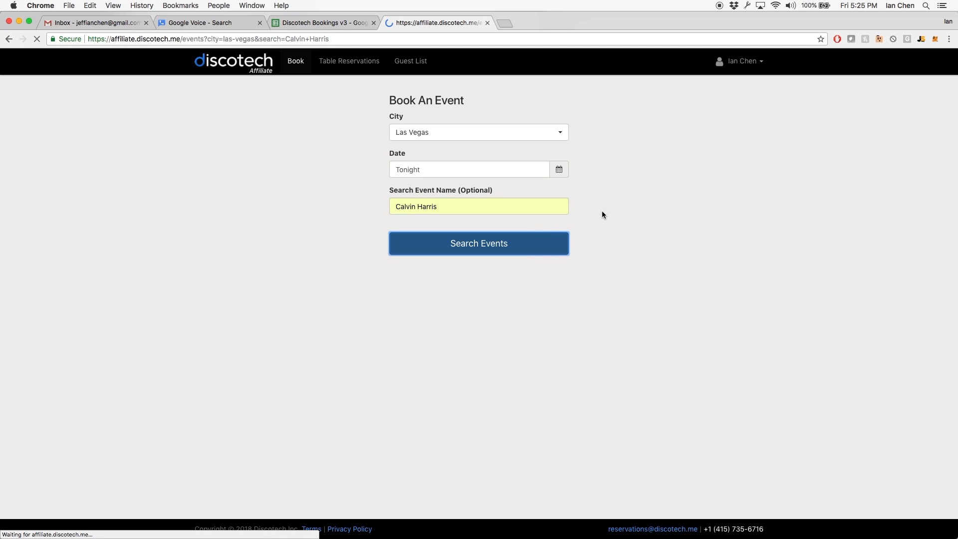
click(478, 242)
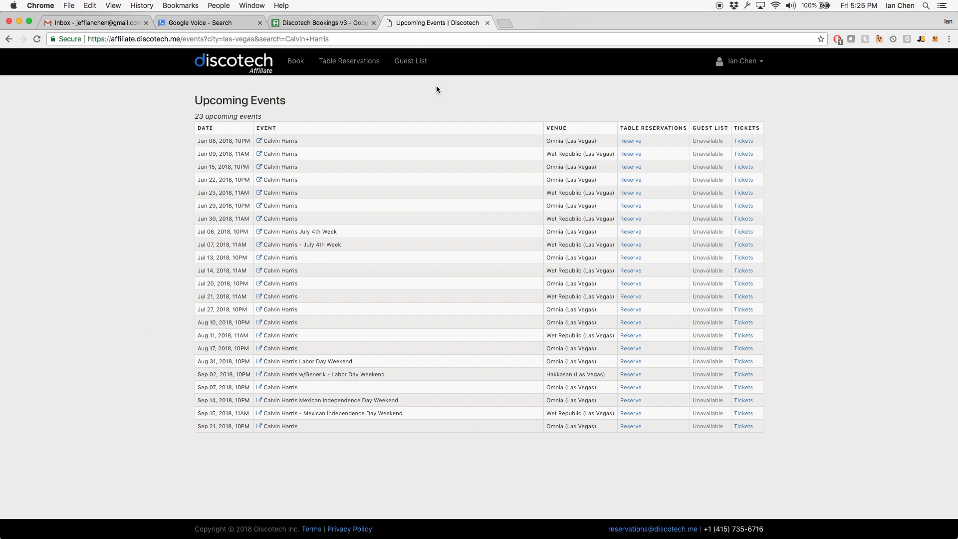
mouse_move(240, 384)
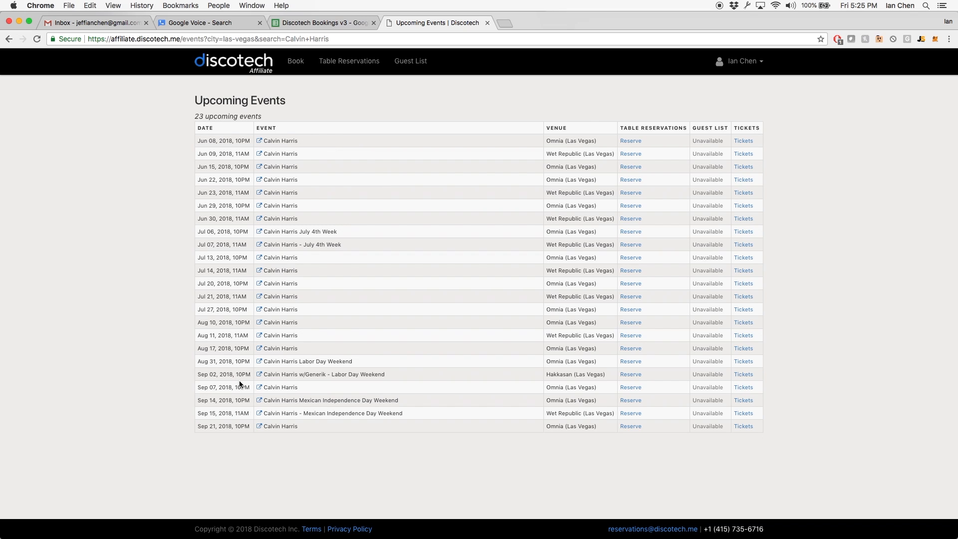
mouse_move(374, 311)
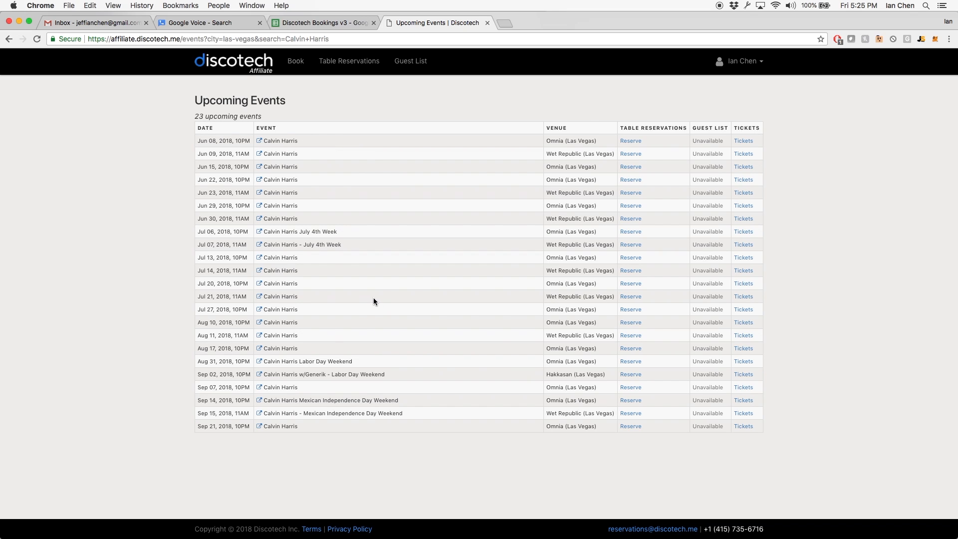
mouse_move(390, 295)
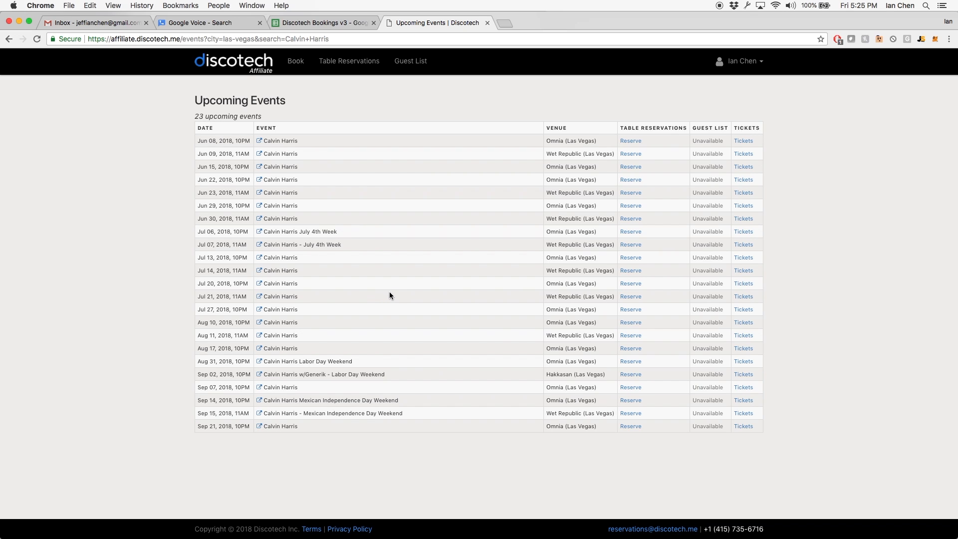
mouse_move(402, 276)
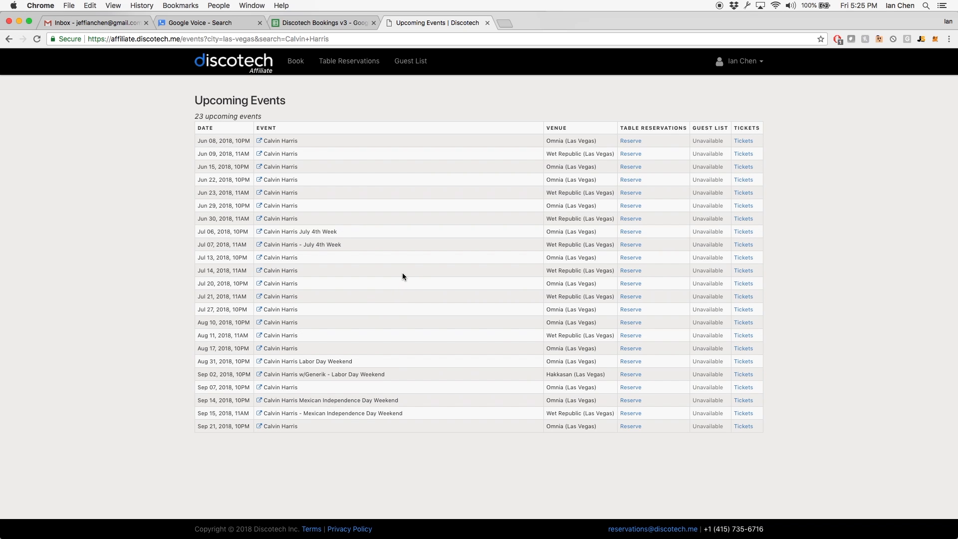
mouse_move(404, 279)
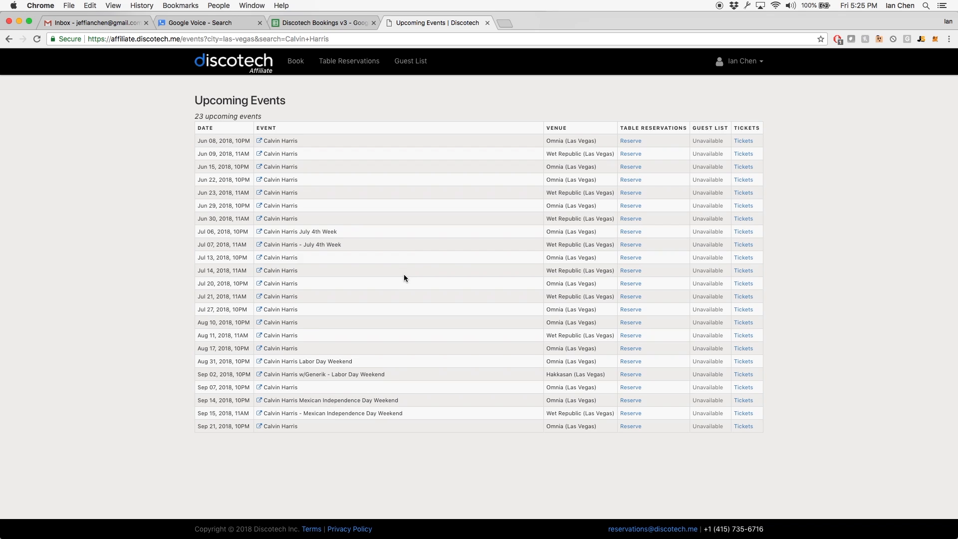
mouse_move(652, 528)
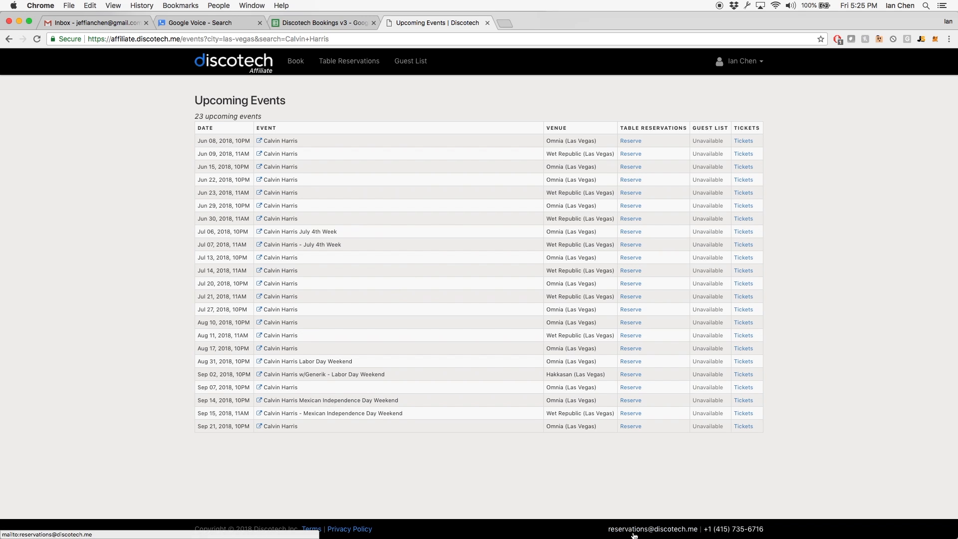
mouse_move(652, 529)
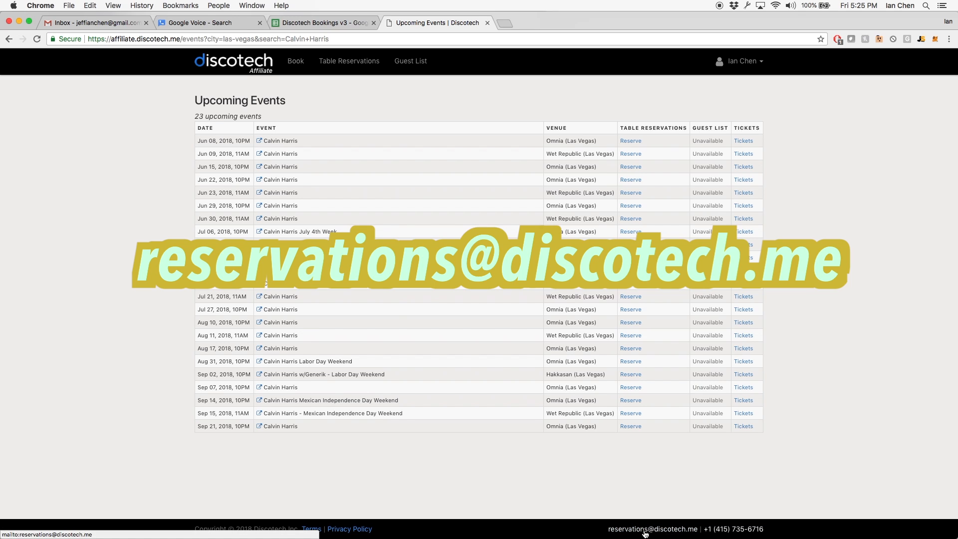